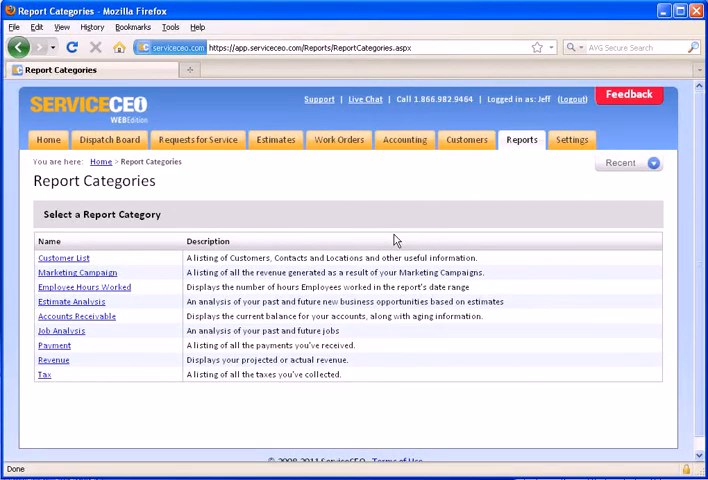
mouse_move(404, 236)
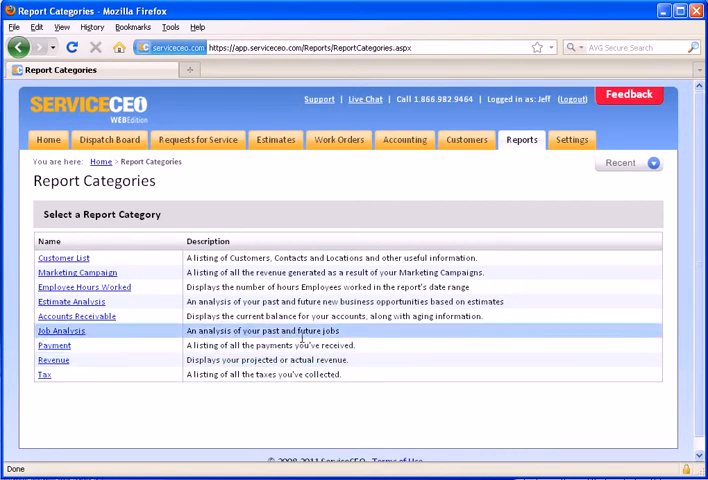
mouse_move(318, 208)
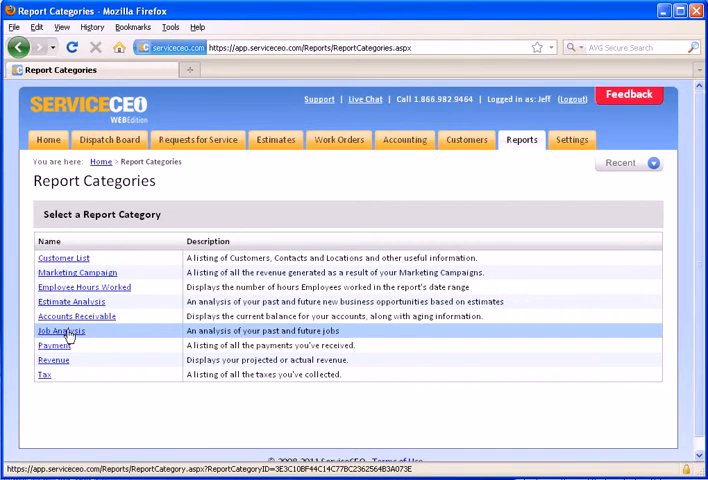
Show the saved Job Analysis reports from the Report Categories list.
click(60, 332)
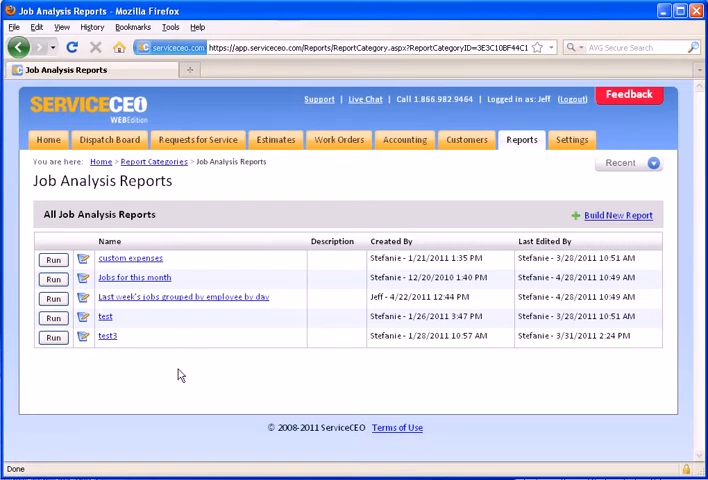
mouse_move(176, 360)
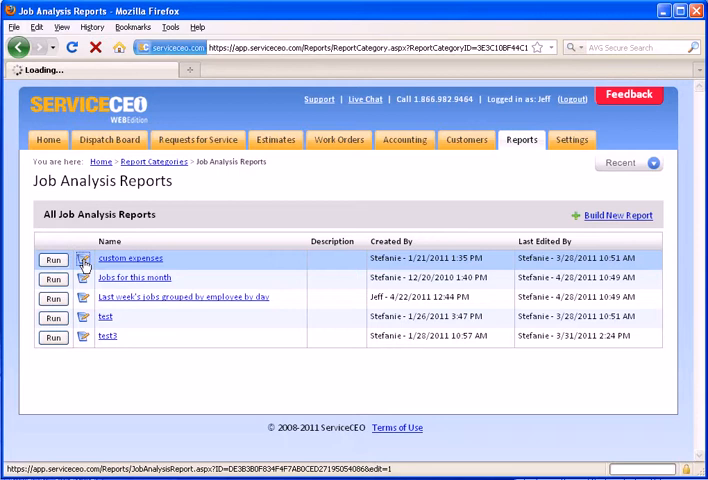
Give the custom expenses report the description "description" and save it.
click(84, 260)
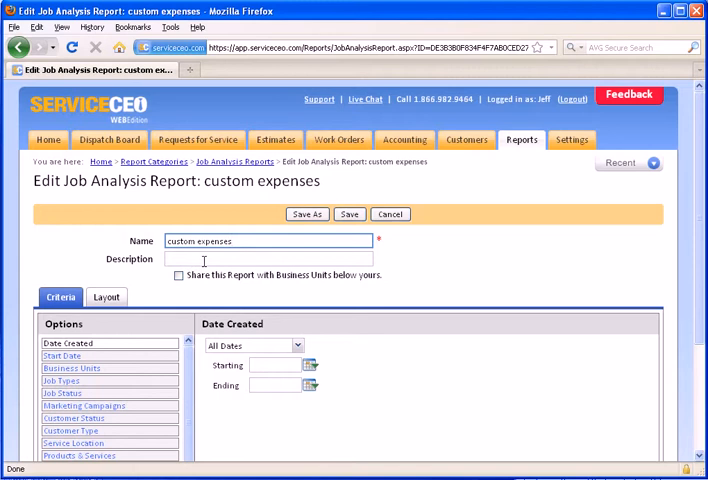
text(description)
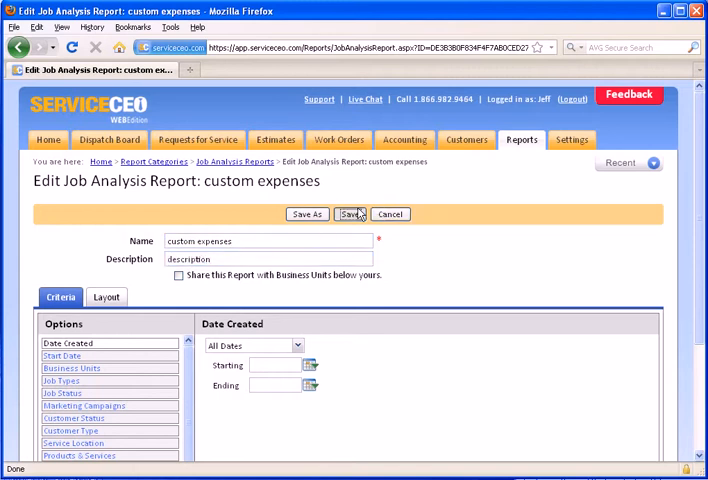
click(348, 212)
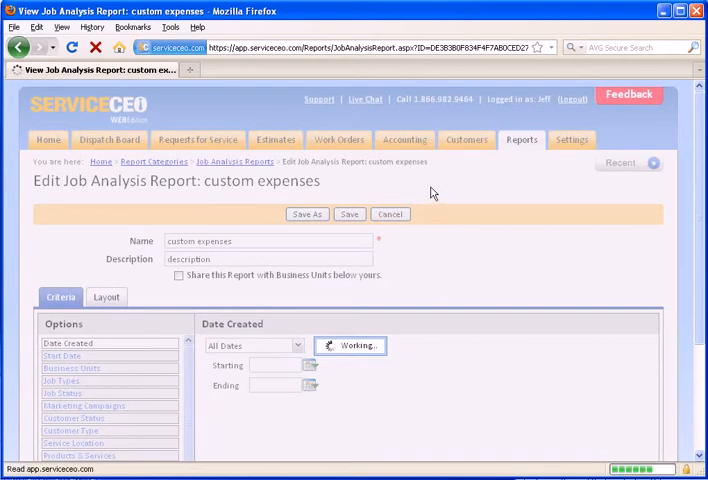
click(348, 214)
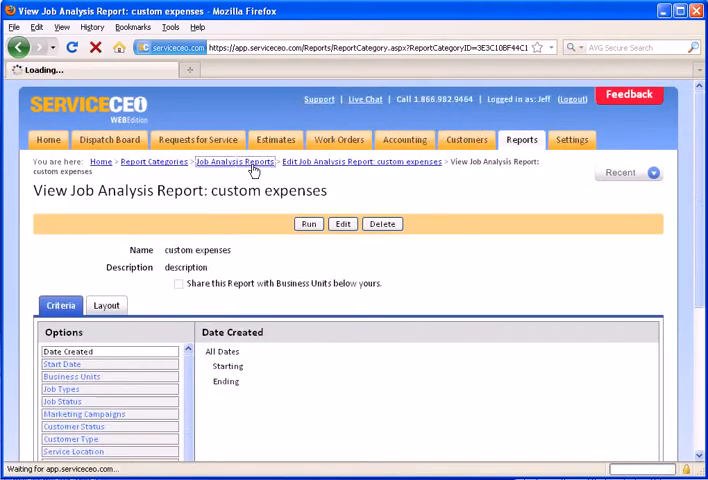
Return to the Job Analysis Reports list and check custom expenses now shows its description.
click(234, 160)
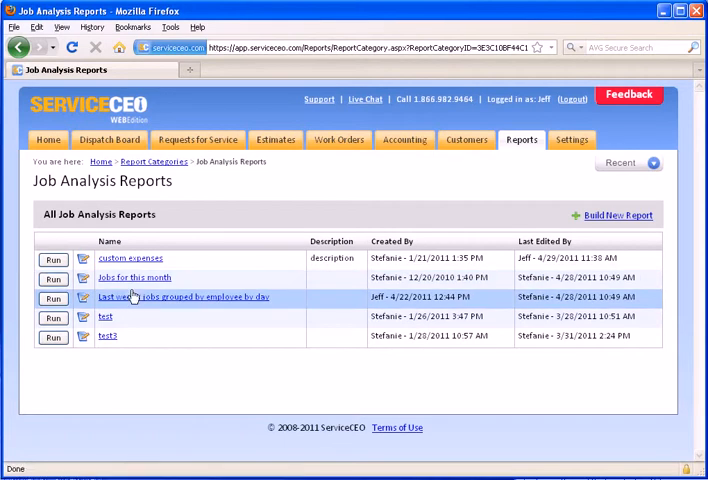
click(130, 258)
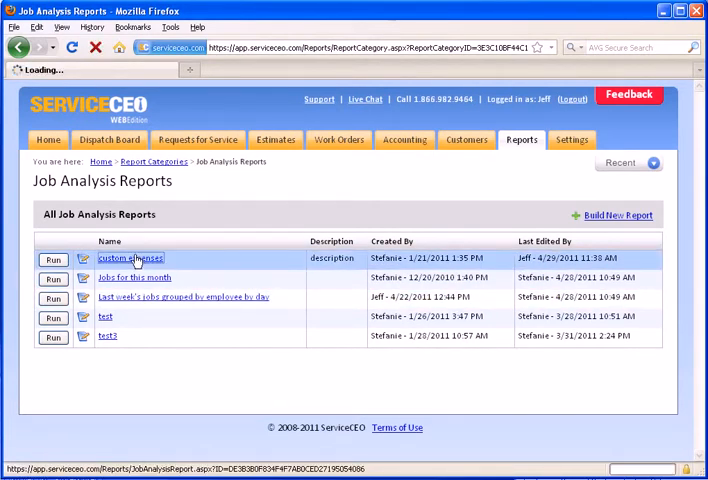
click(130, 258)
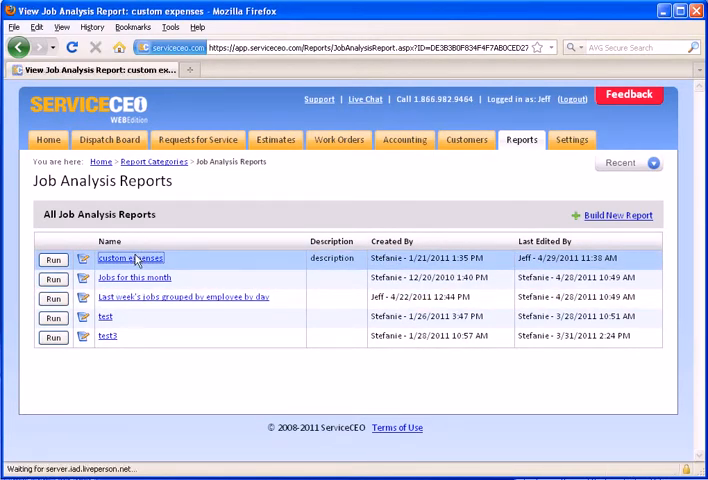
click(130, 258)
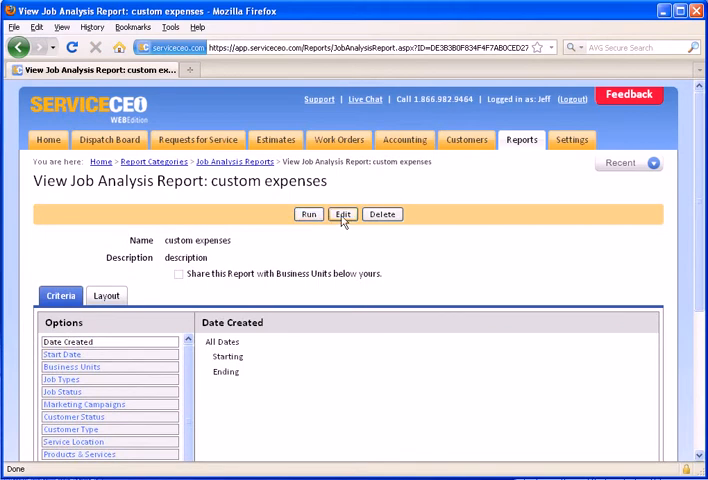
mouse_move(378, 212)
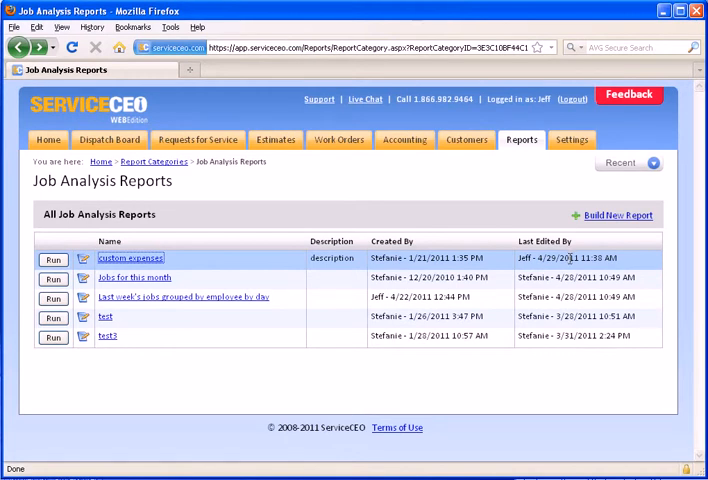
click(616, 216)
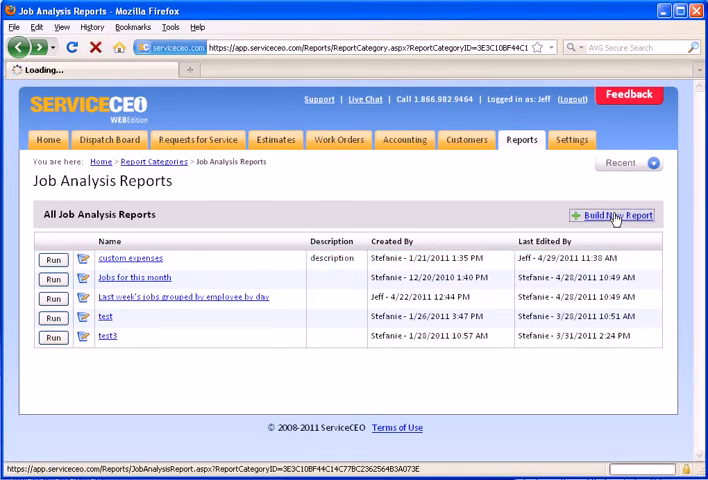
Start building a new Job Analysis report.
click(616, 216)
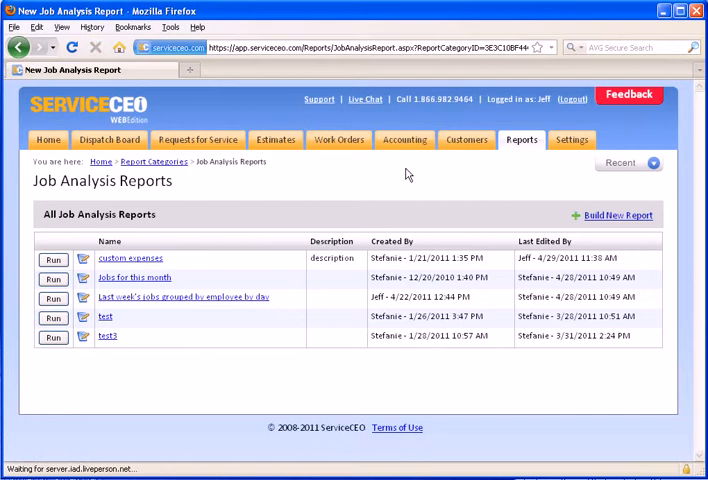
click(616, 216)
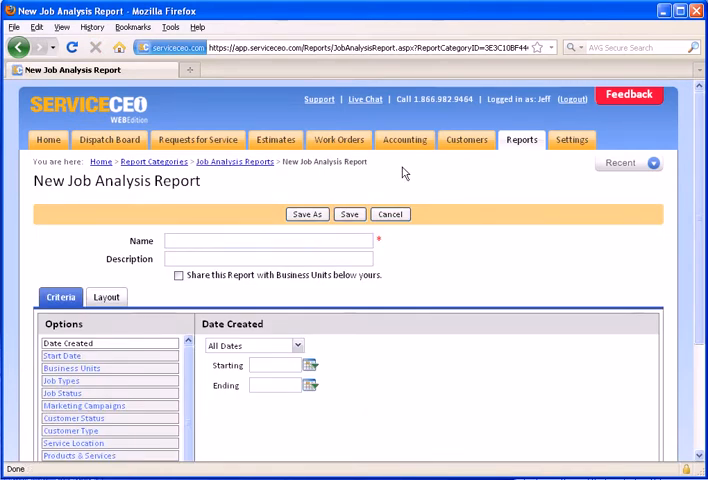
scroll(down, 3)
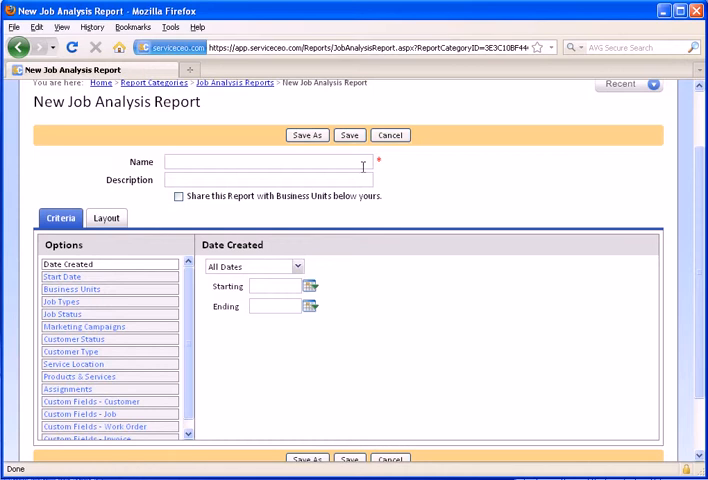
Name the report "Report's Name" with description "Report's Description".
click(270, 160)
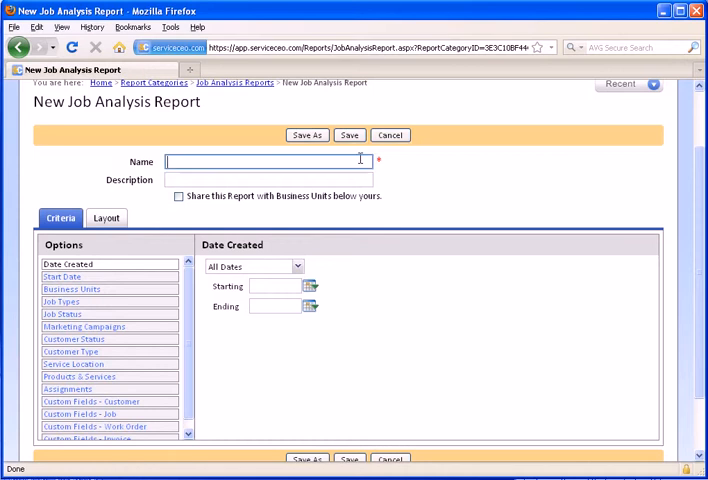
text(Report's Name)
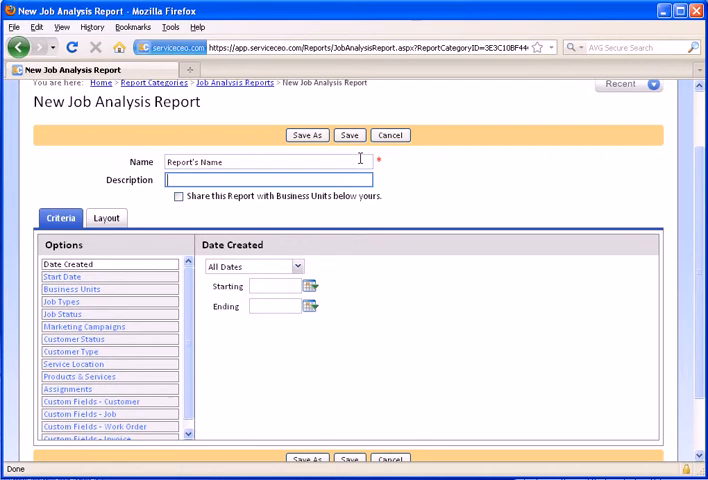
text(Report's De)
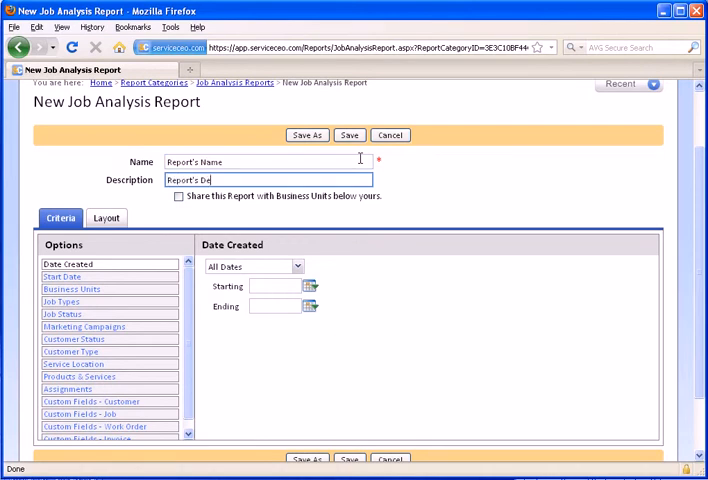
text(scription)
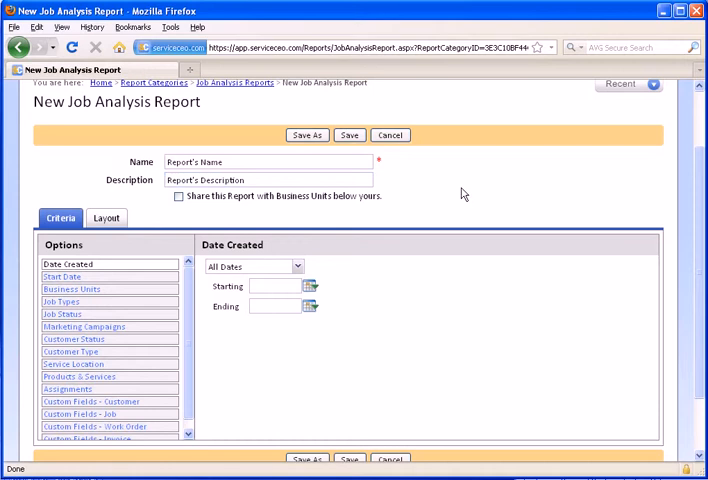
mouse_move(238, 202)
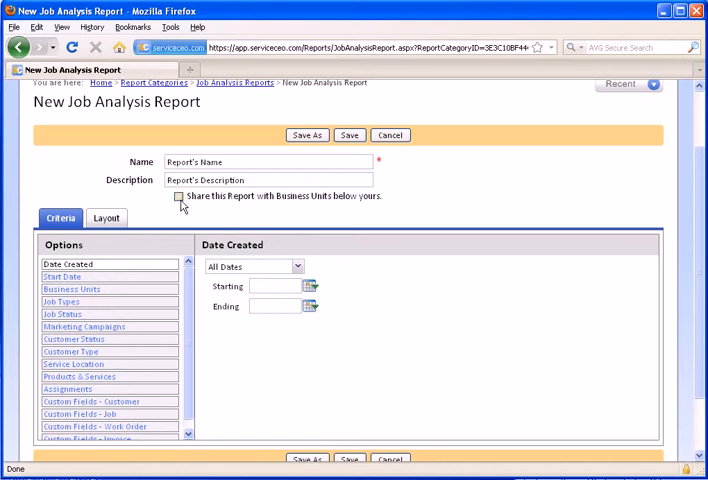
Try business-unit sharing on the new report, then leave it turned off.
click(178, 196)
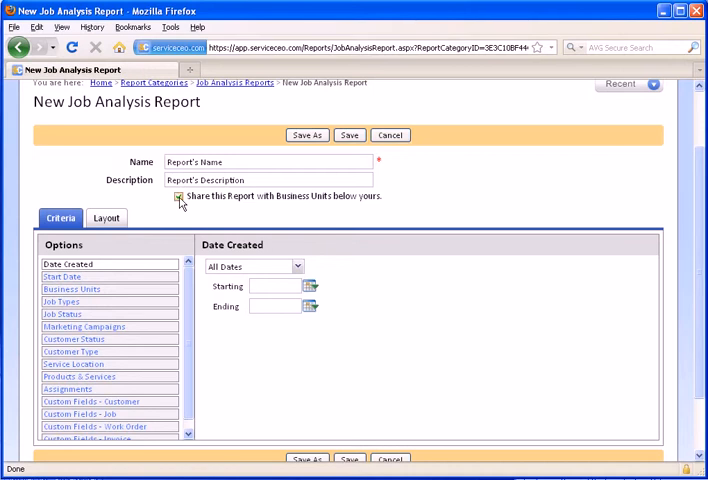
click(178, 196)
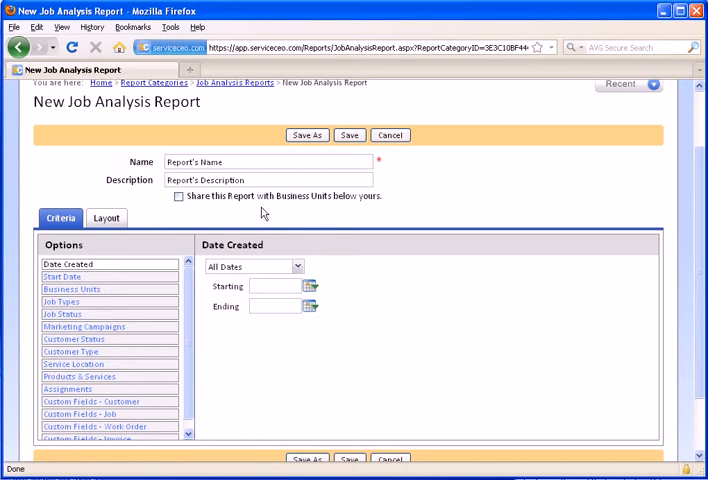
mouse_move(50, 204)
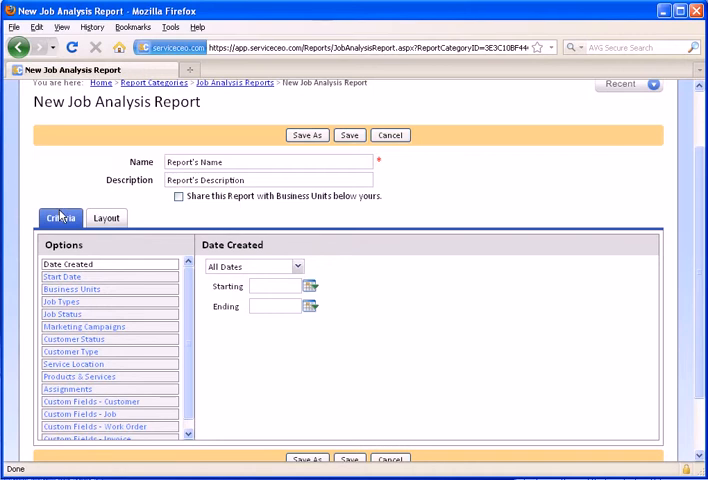
mouse_move(104, 280)
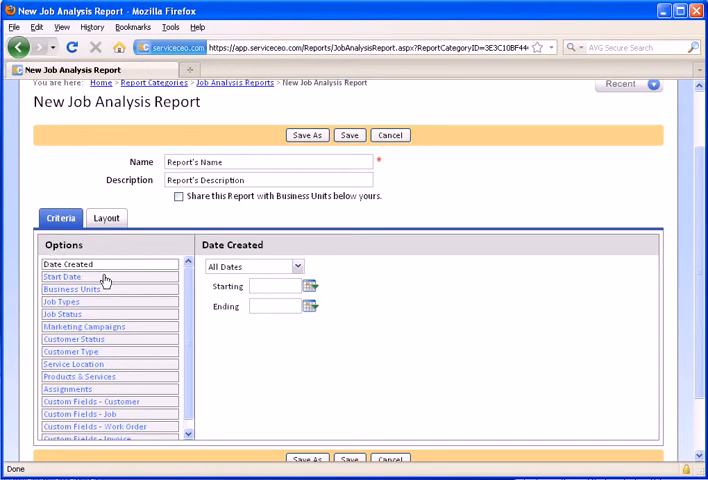
mouse_move(100, 276)
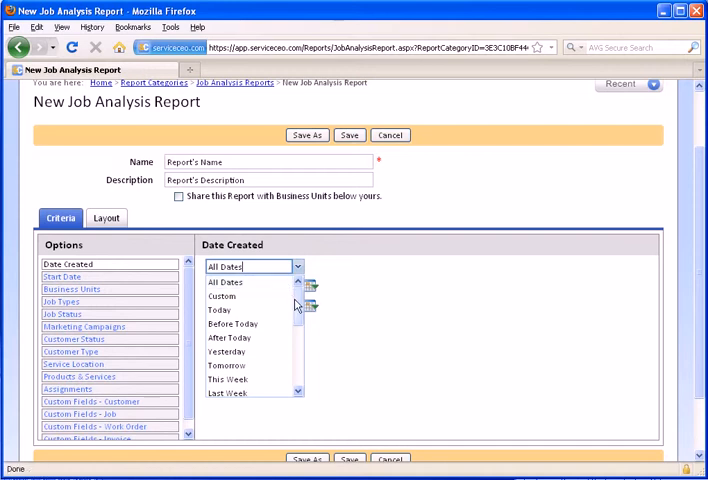
Try limiting Date Created to This Week, then reset it to All Dates.
scroll(down, 3)
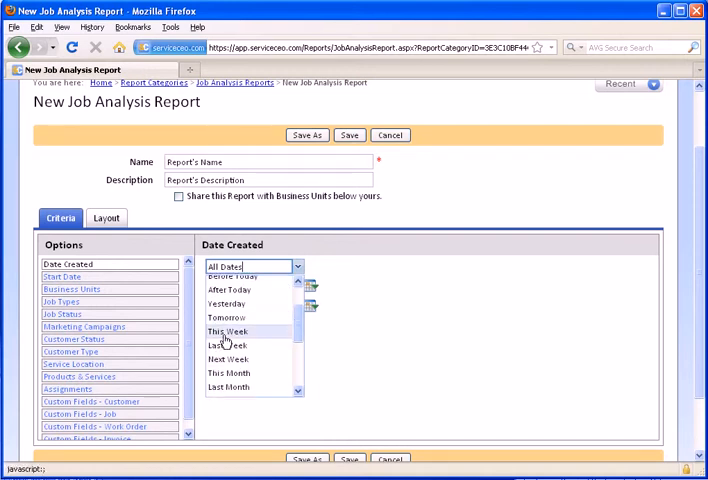
click(226, 332)
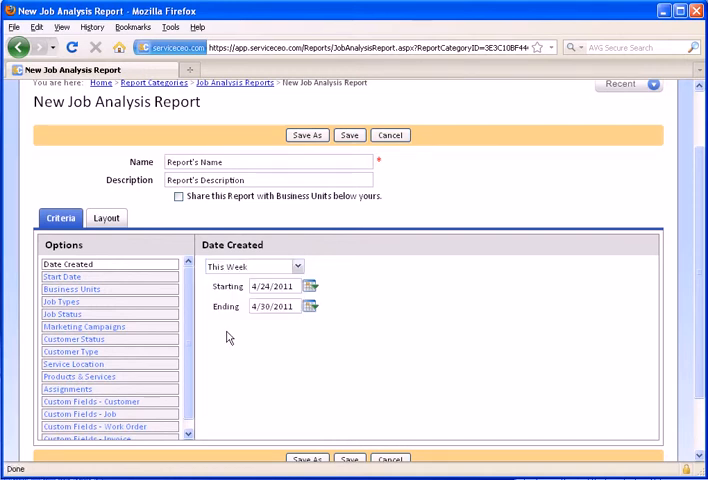
mouse_move(278, 356)
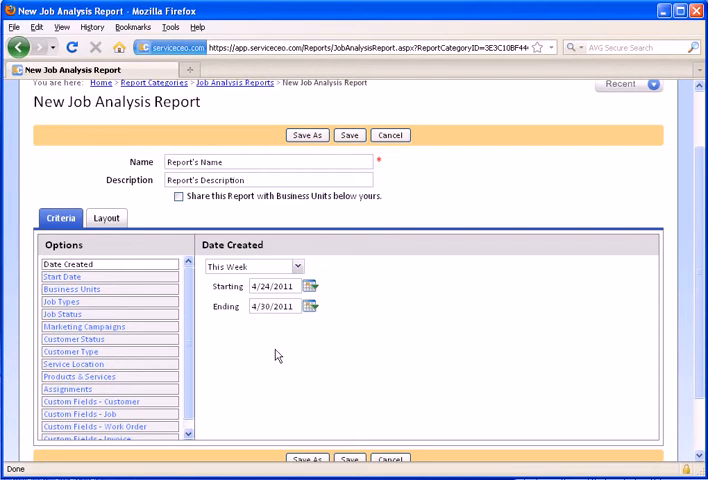
mouse_move(256, 270)
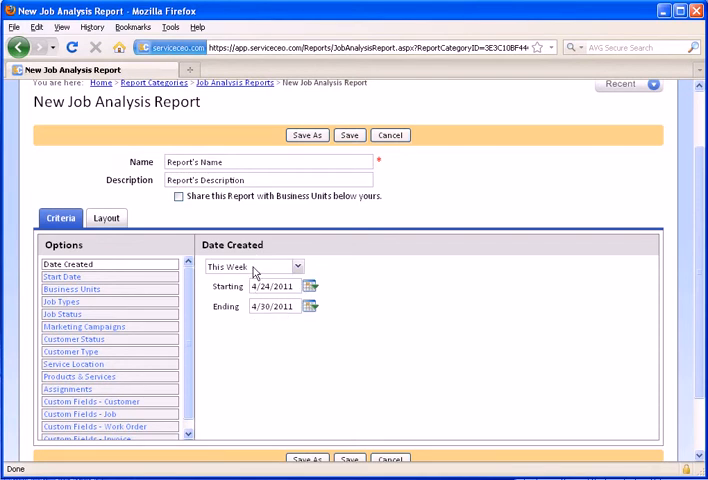
mouse_move(256, 270)
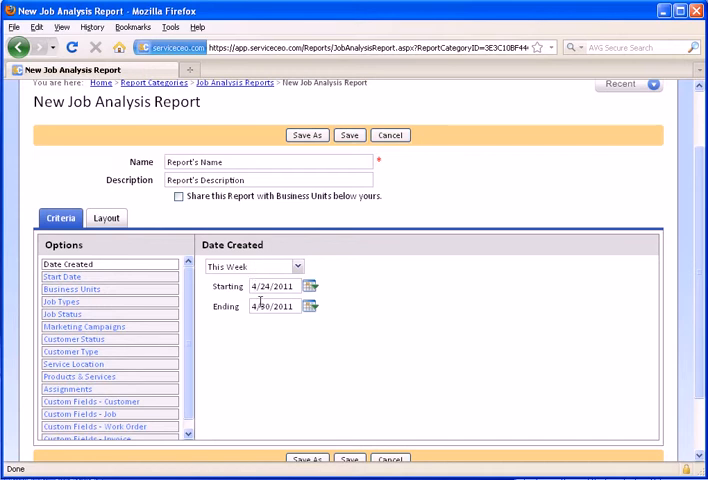
click(296, 266)
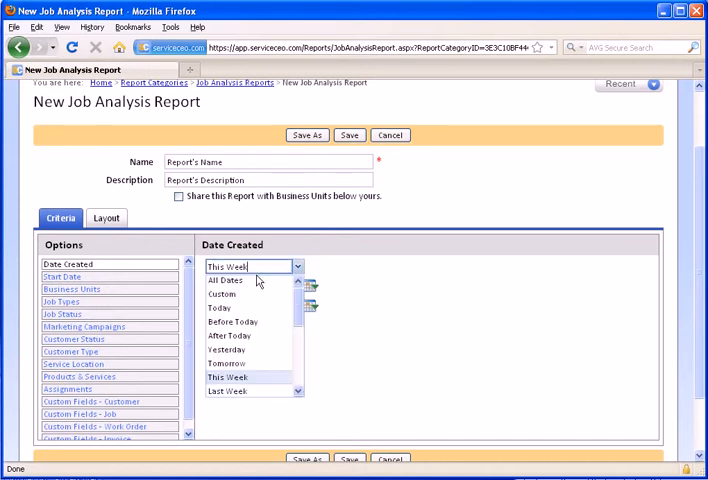
click(226, 280)
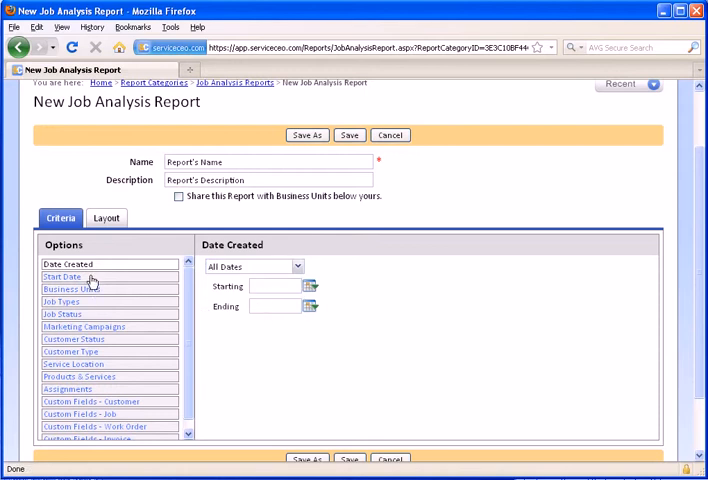
Switch to the Start Date criterion, try This Month, then reset it to All Dates.
click(62, 276)
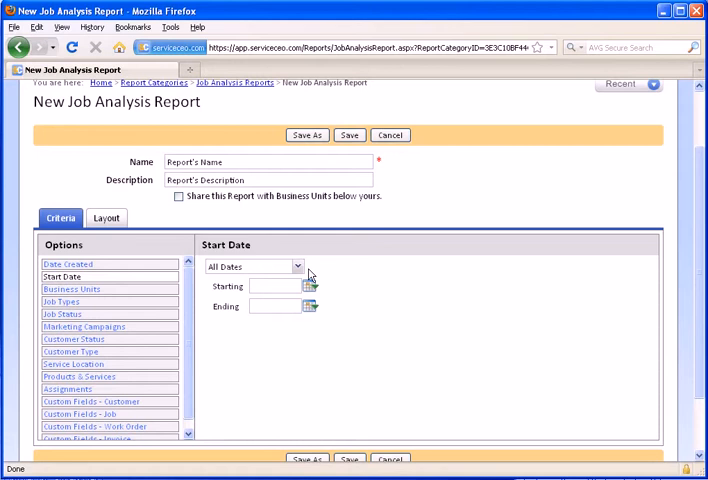
click(298, 266)
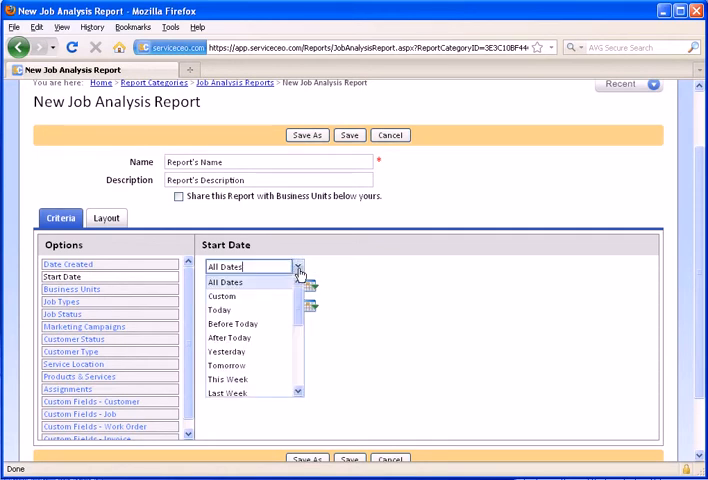
scroll(down, 3)
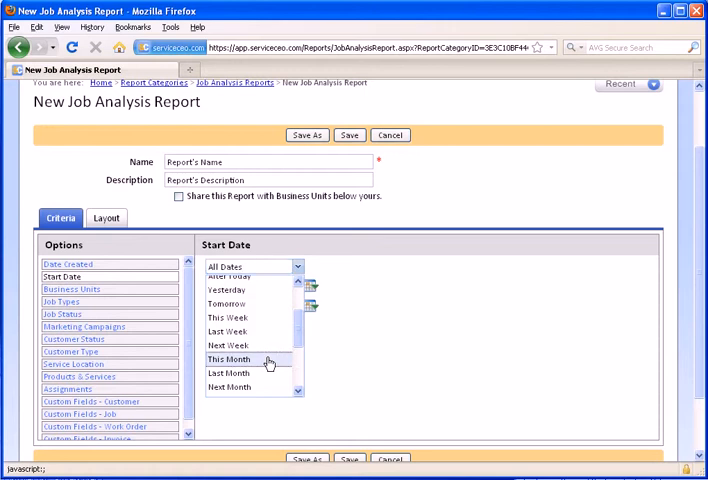
click(228, 360)
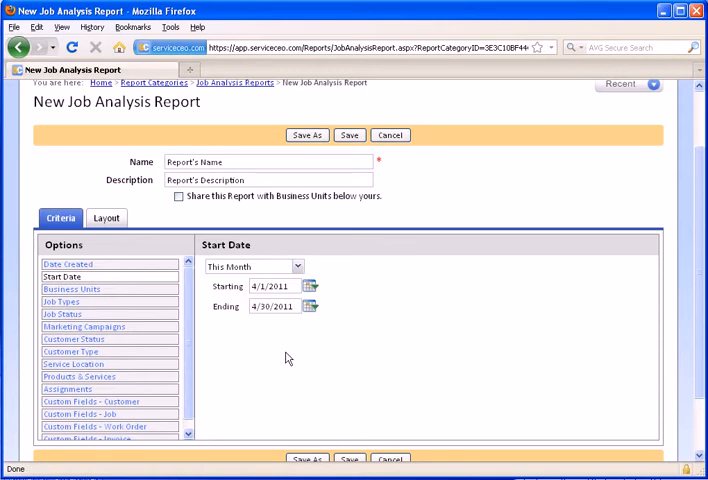
click(296, 266)
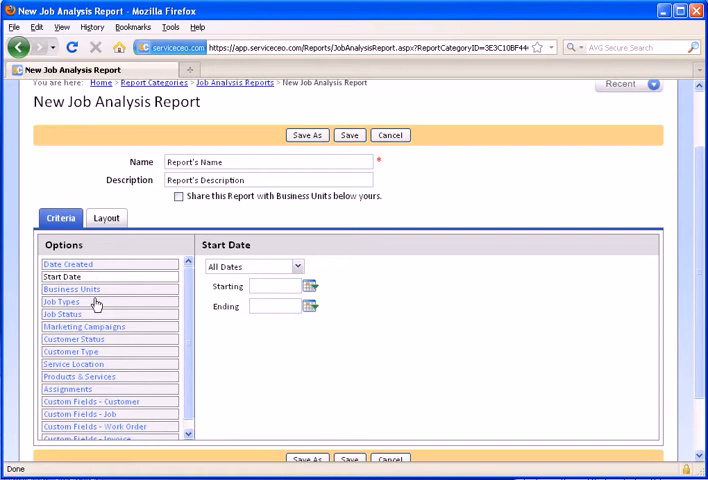
mouse_move(220, 316)
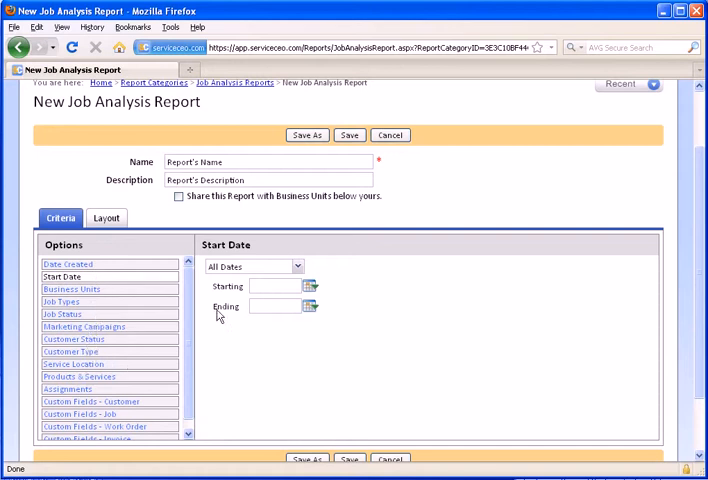
scroll(down, 3)
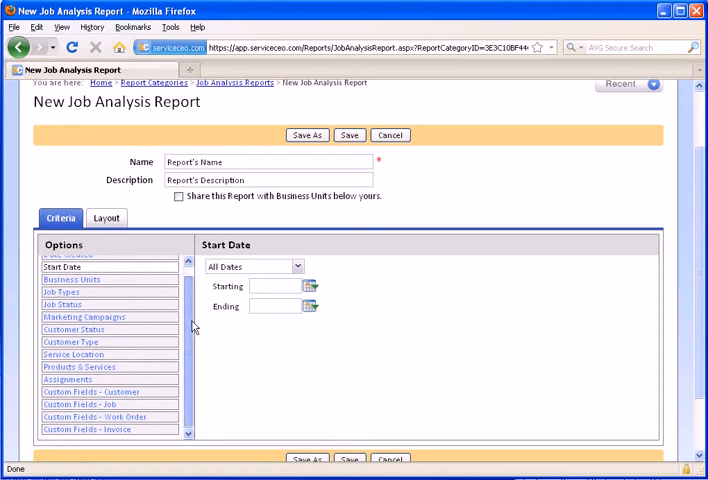
mouse_move(158, 396)
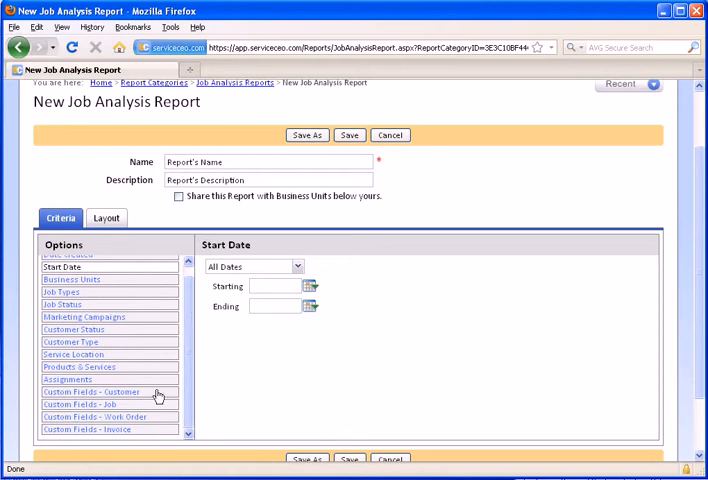
click(92, 392)
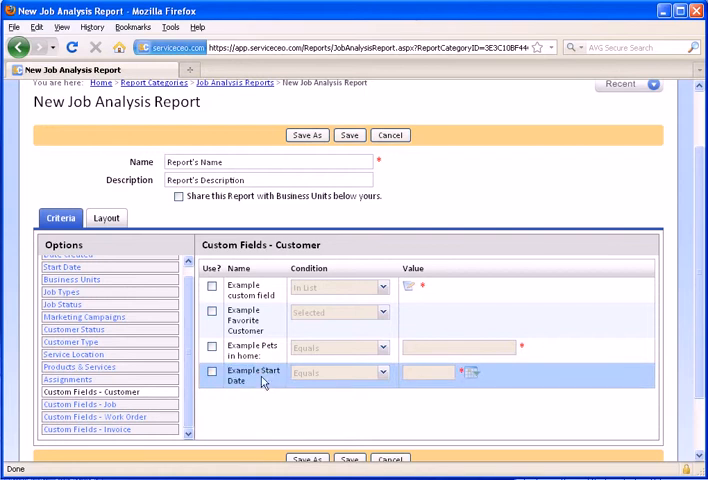
mouse_move(246, 380)
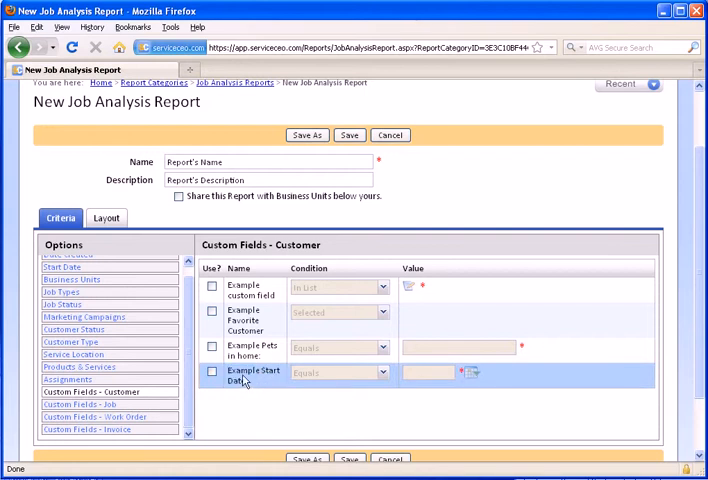
Use Example Start Date as a criterion with condition In the Range Of.
click(212, 372)
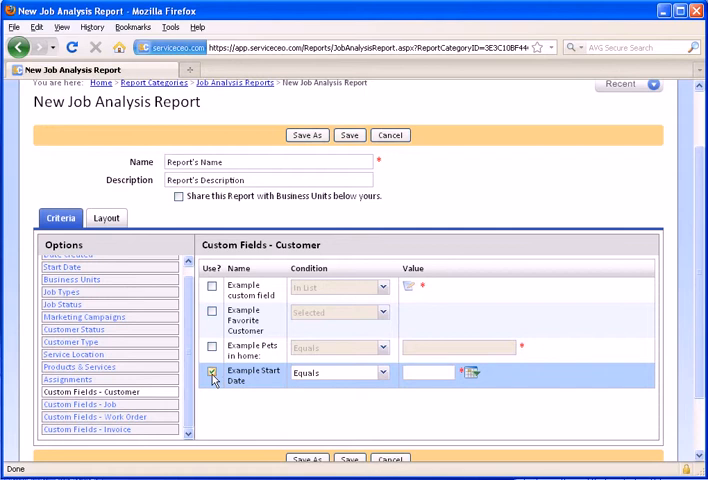
click(212, 372)
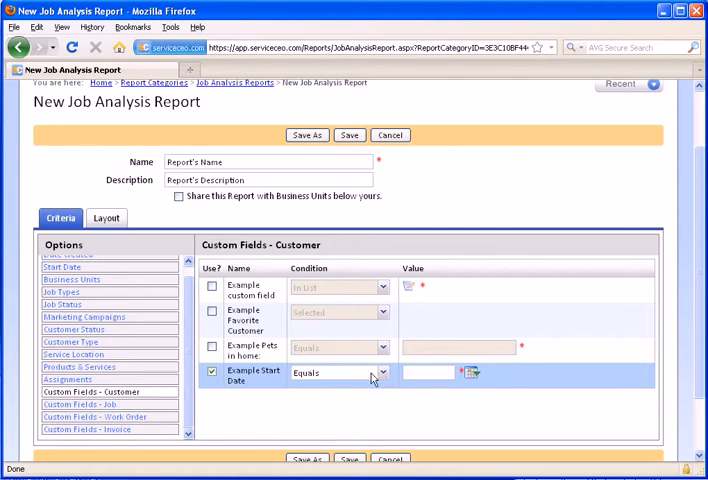
click(380, 372)
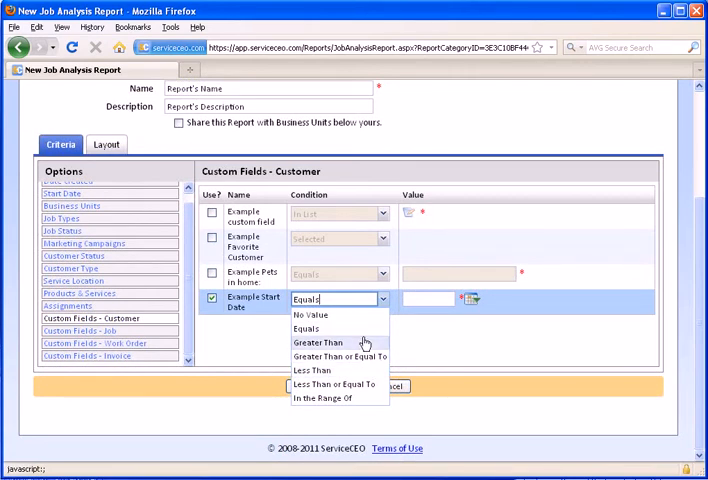
click(306, 328)
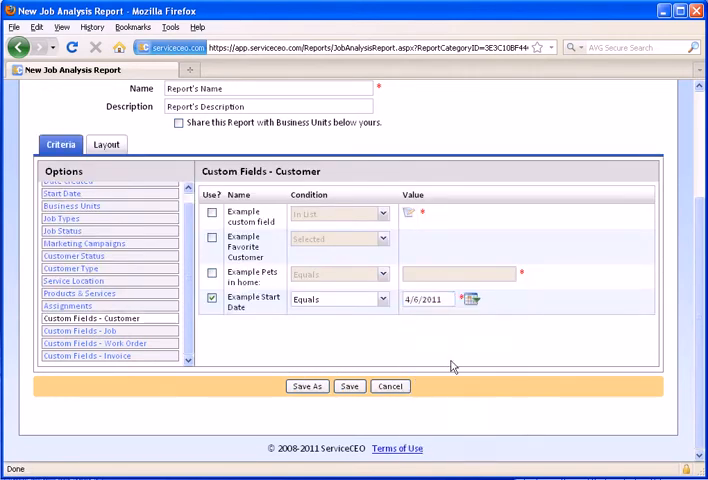
click(340, 300)
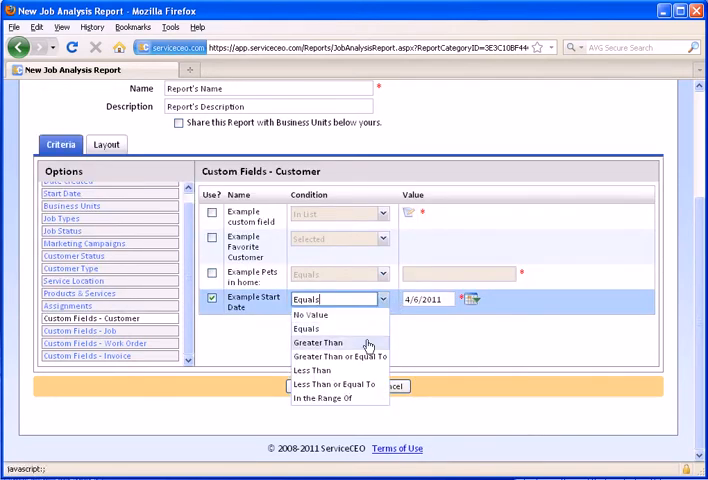
mouse_move(336, 356)
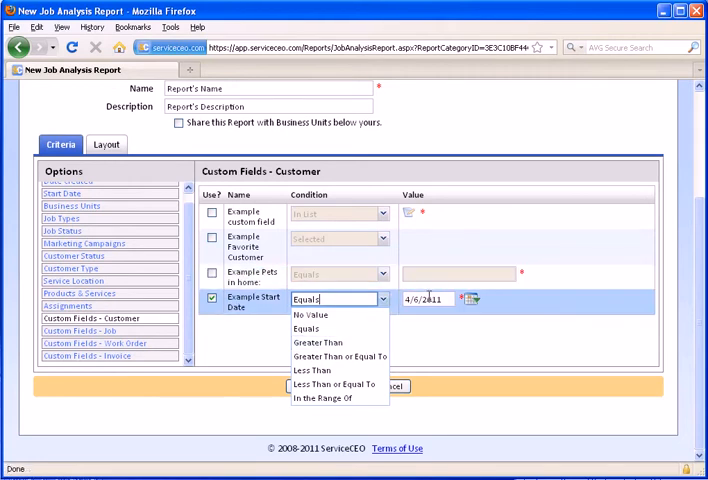
mouse_move(348, 356)
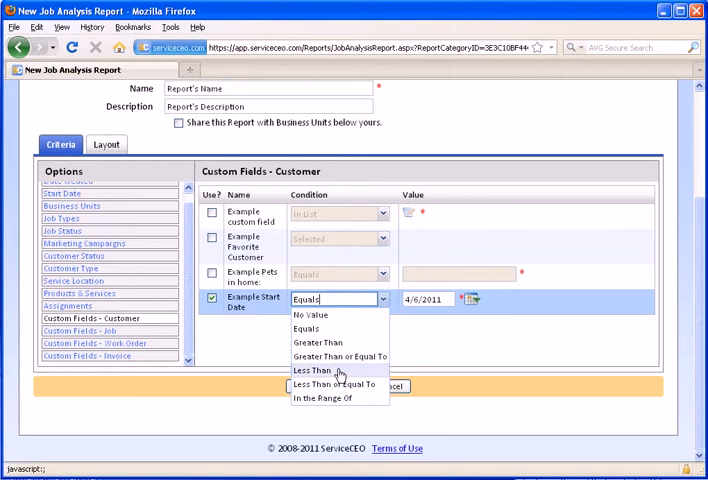
mouse_move(340, 384)
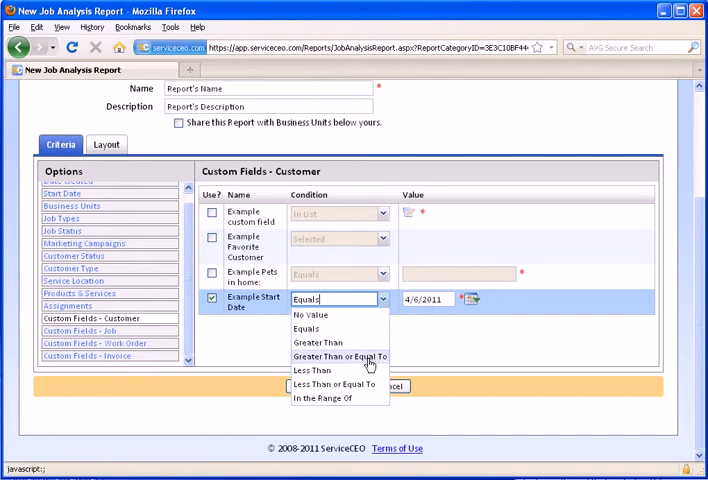
click(322, 398)
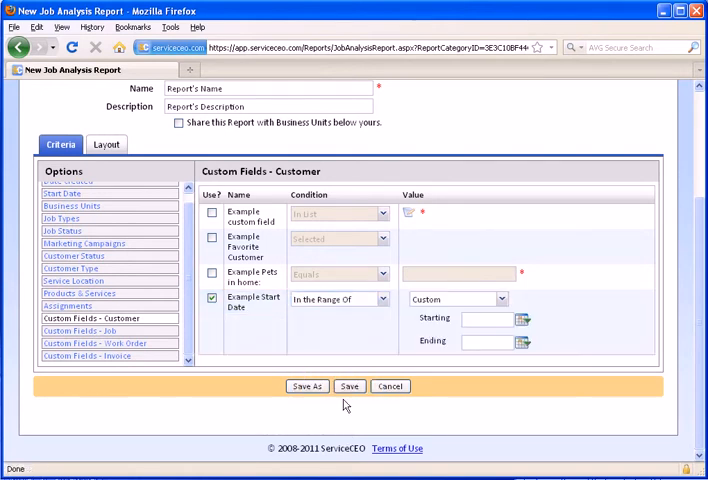
Set the Example Start Date range to Last Week (4/17/2011–4/23/2011), then uncheck the criterion.
click(522, 318)
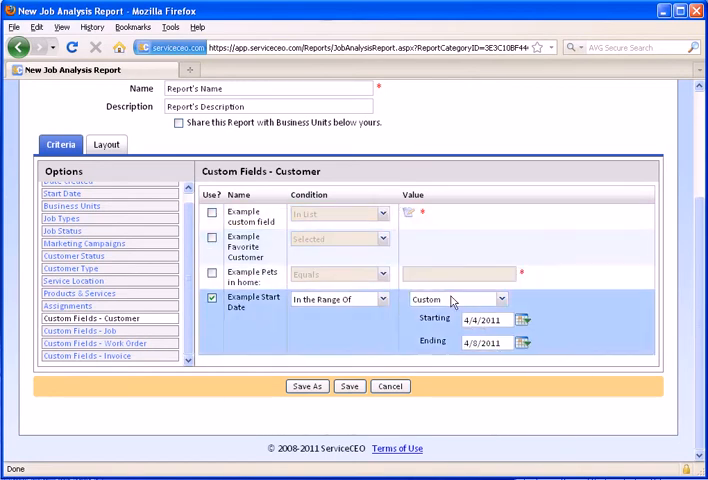
click(500, 300)
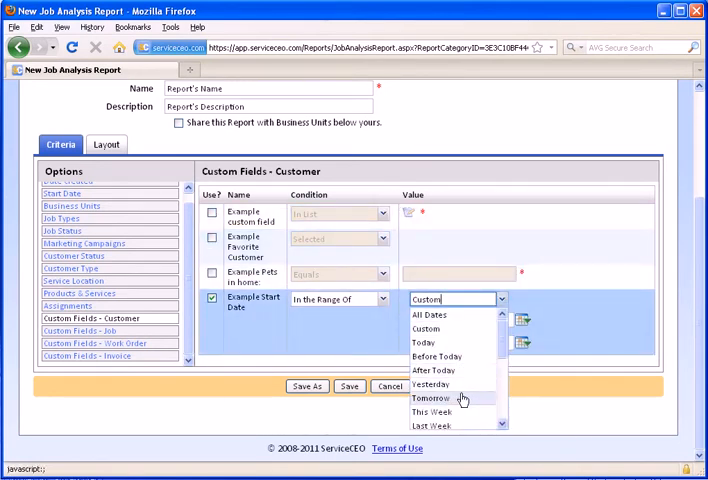
click(432, 424)
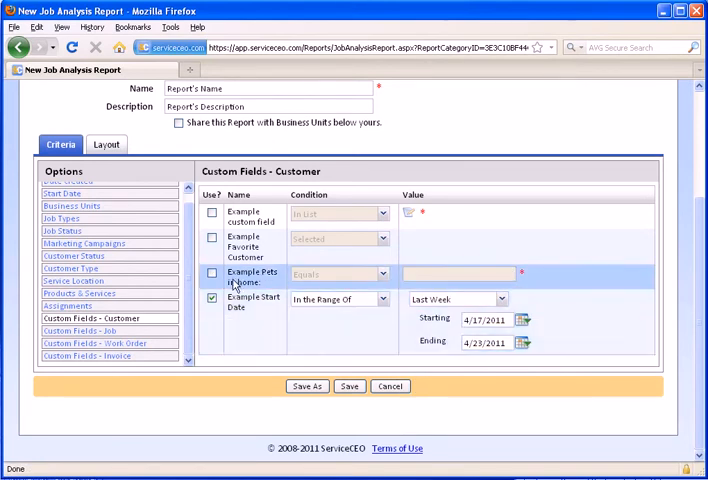
click(212, 300)
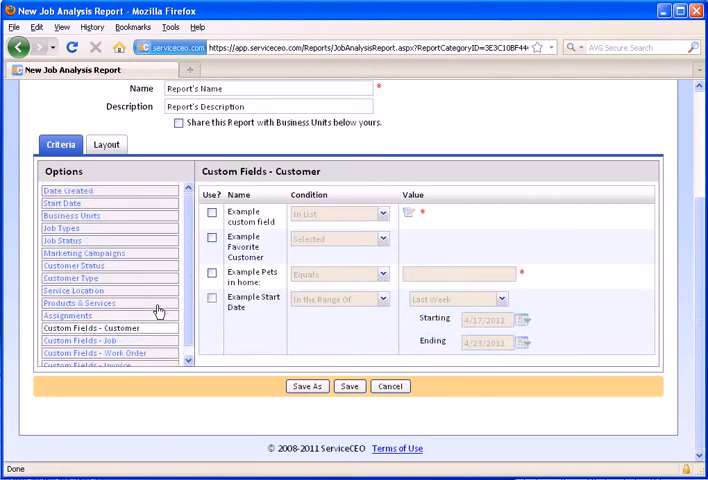
Show the report's Layout settings and the Summary View format explanation.
scroll(up, 3)
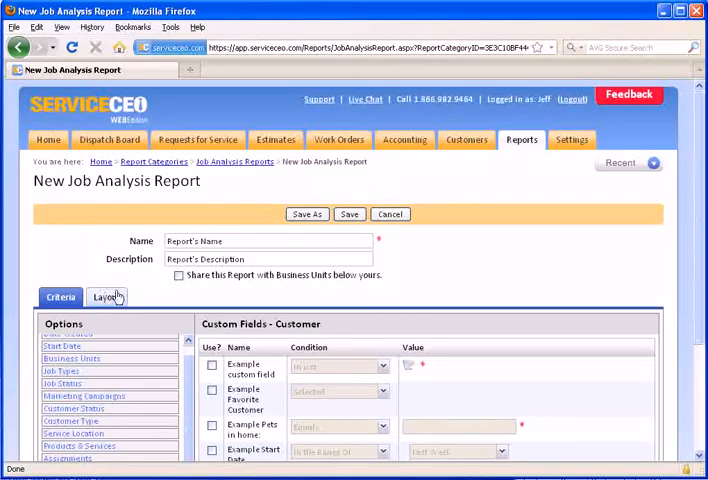
click(106, 296)
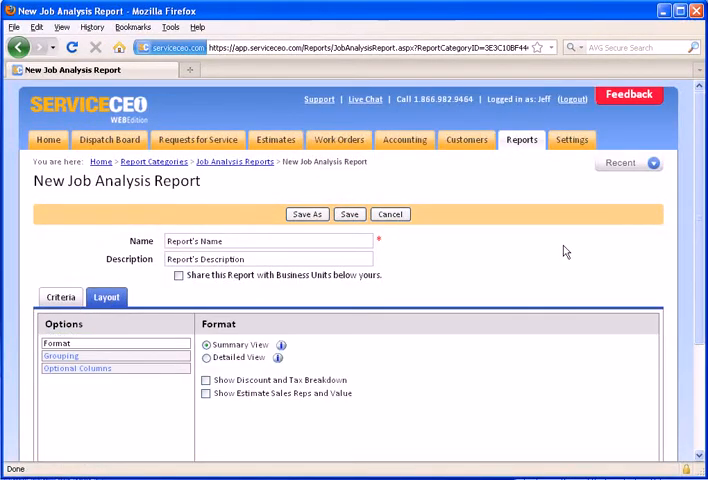
scroll(down, 3)
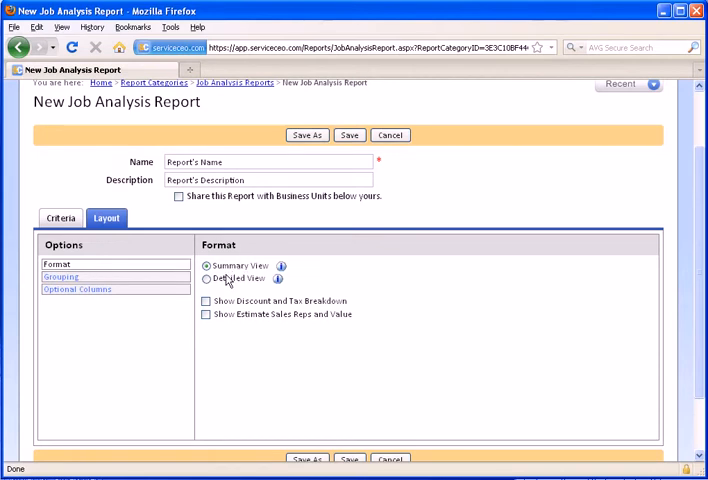
click(280, 266)
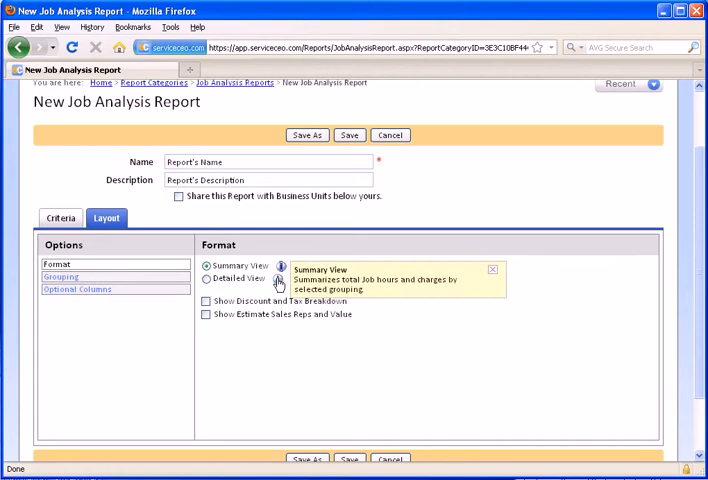
mouse_move(280, 278)
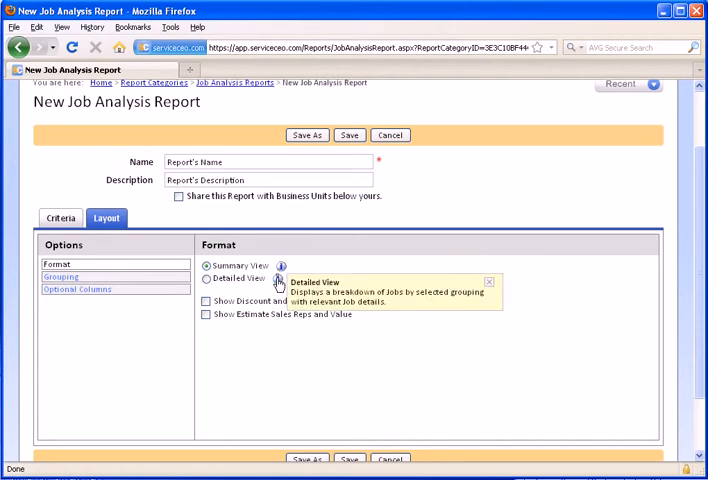
mouse_move(498, 252)
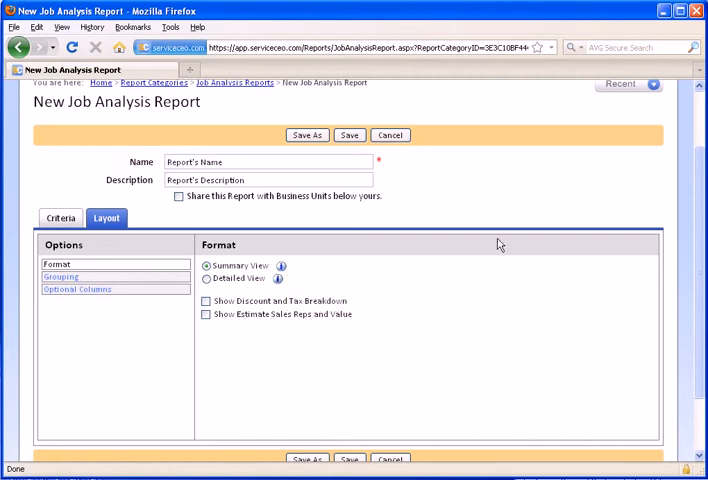
mouse_move(248, 284)
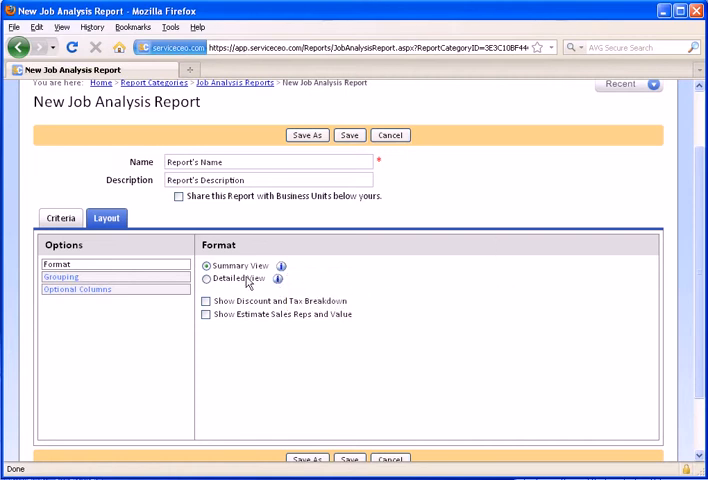
Set the report's layout format to Detailed View.
click(208, 278)
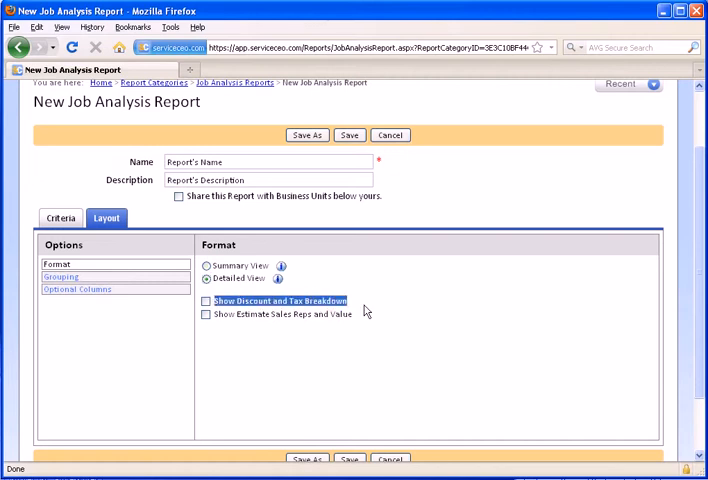
mouse_move(280, 336)
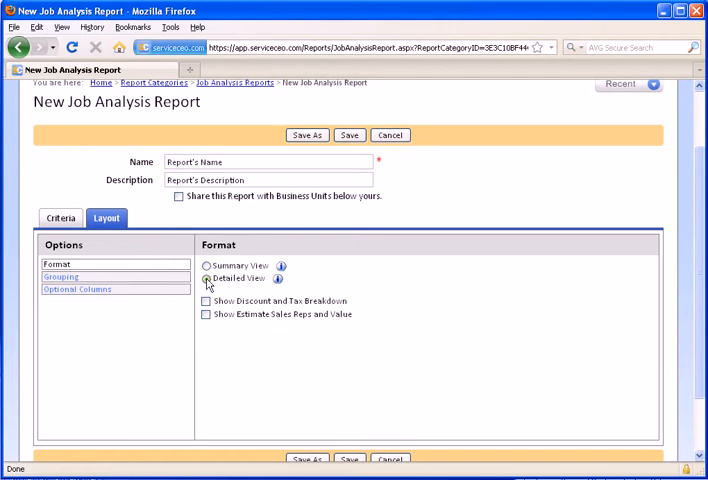
Show the Grouping options and expand the Level 1 field choices (currently Creation Date).
click(60, 276)
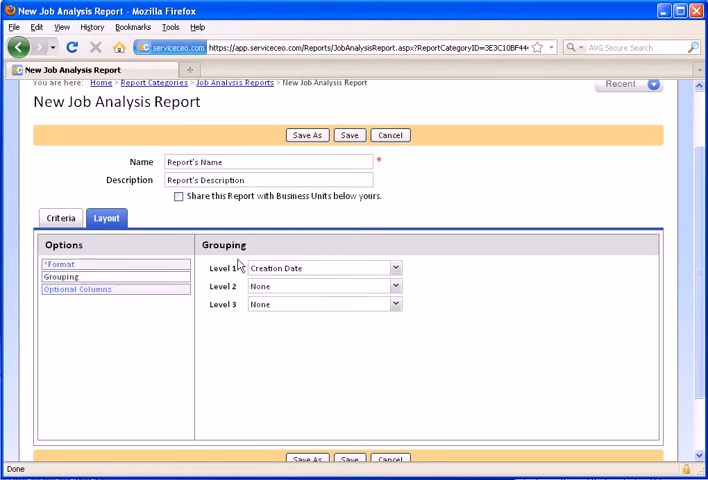
mouse_move(312, 240)
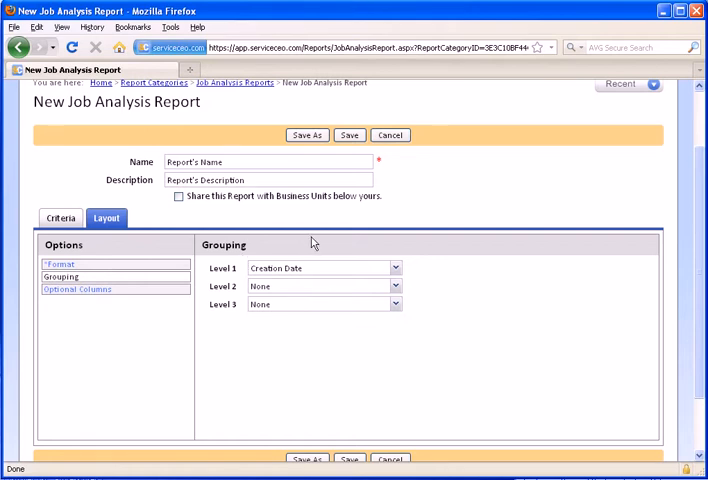
double_click(222, 268)
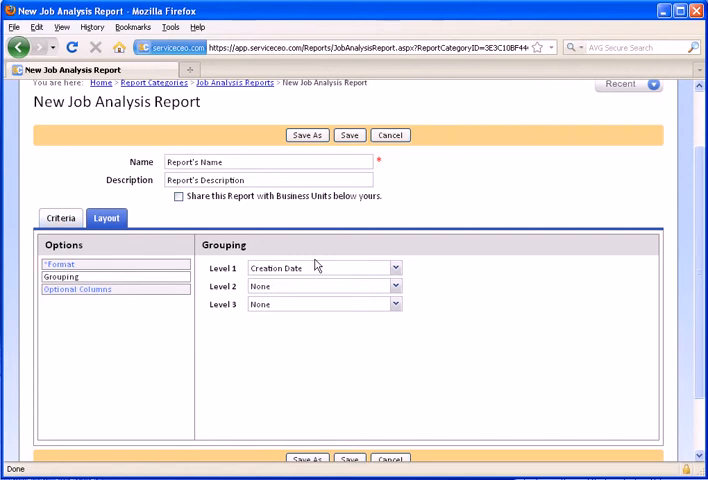
click(394, 268)
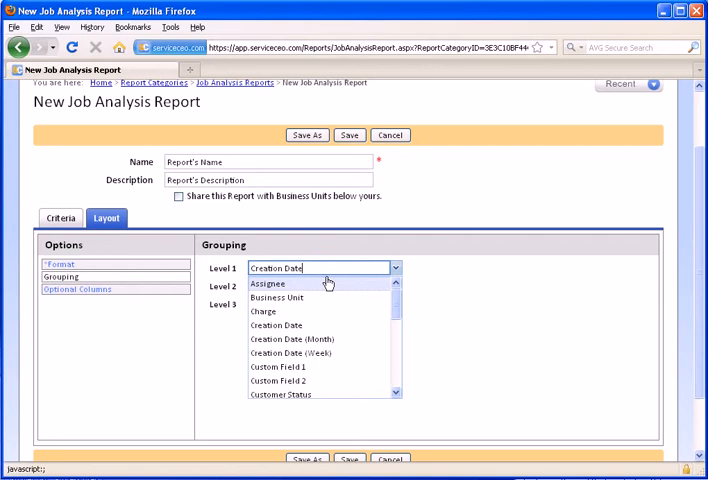
mouse_move(318, 312)
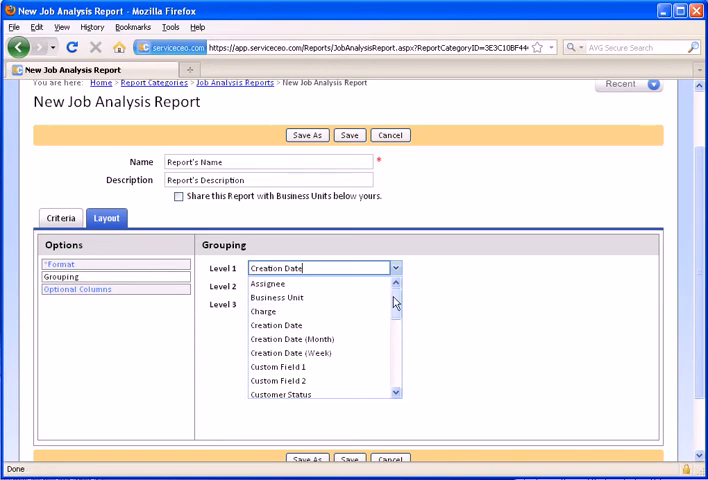
scroll(down, 3)
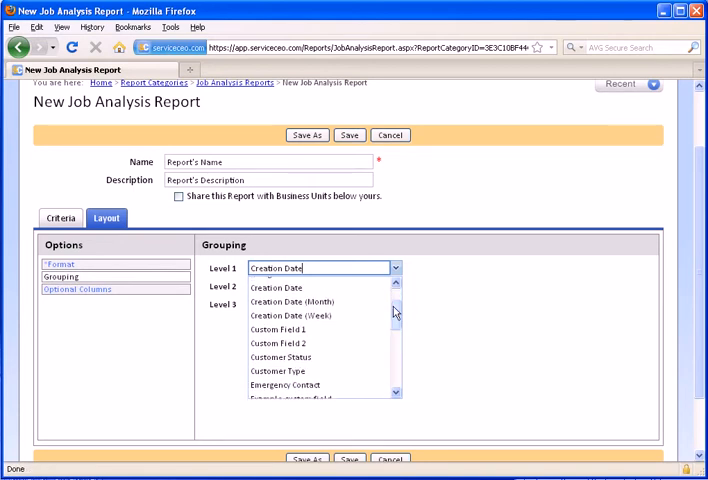
mouse_move(364, 330)
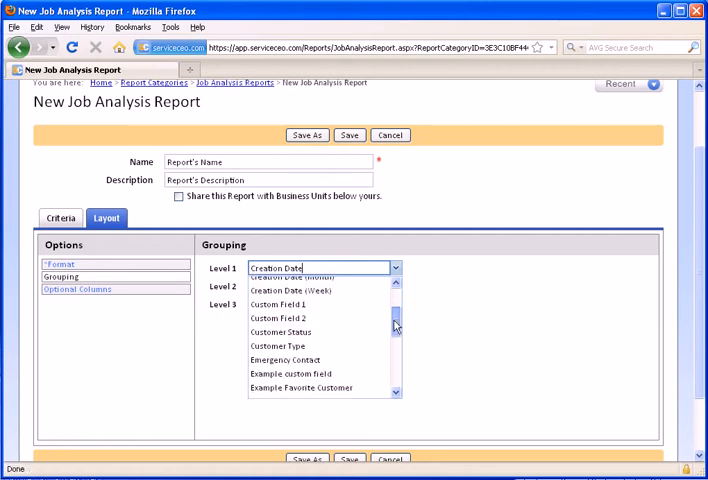
scroll(down, 3)
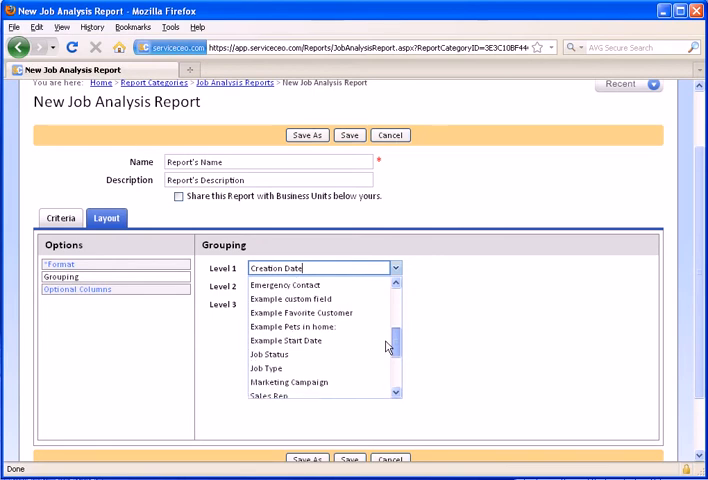
scroll(down, 3)
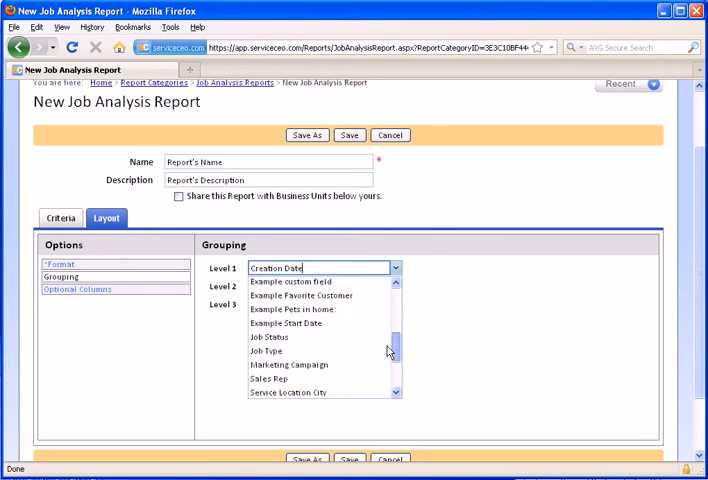
scroll(down, 3)
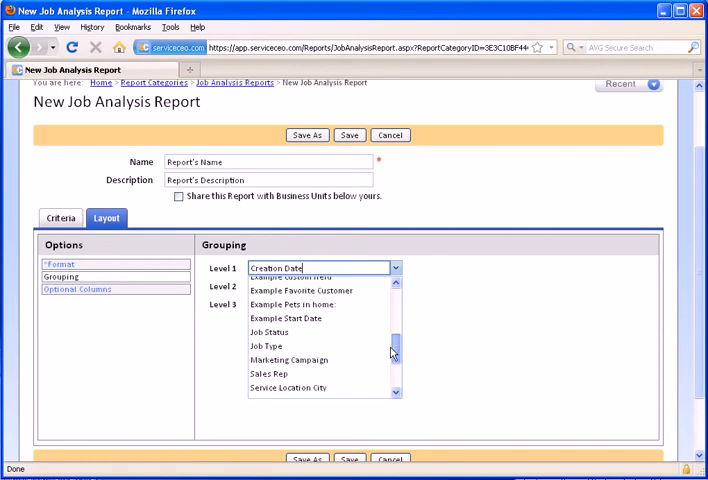
scroll(down, 3)
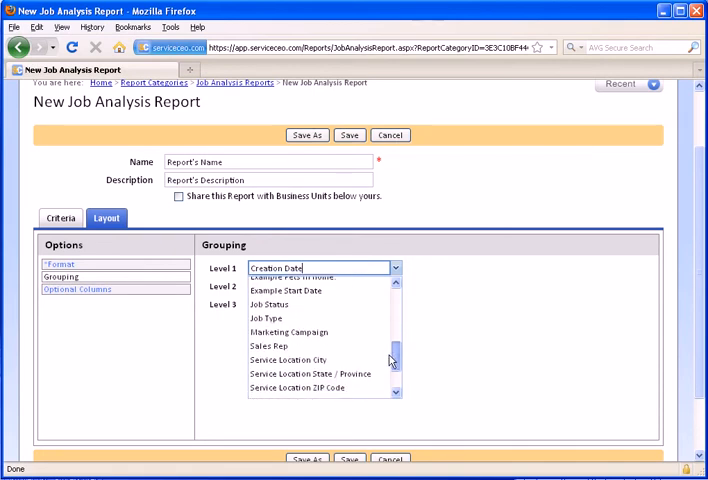
scroll(down, 3)
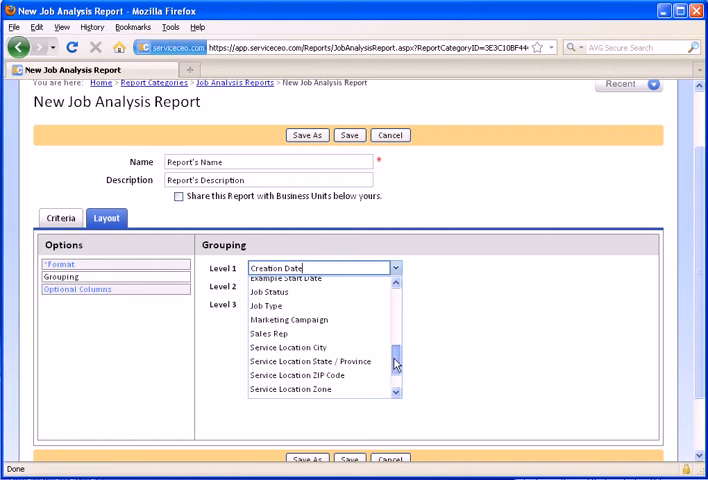
scroll(down, 3)
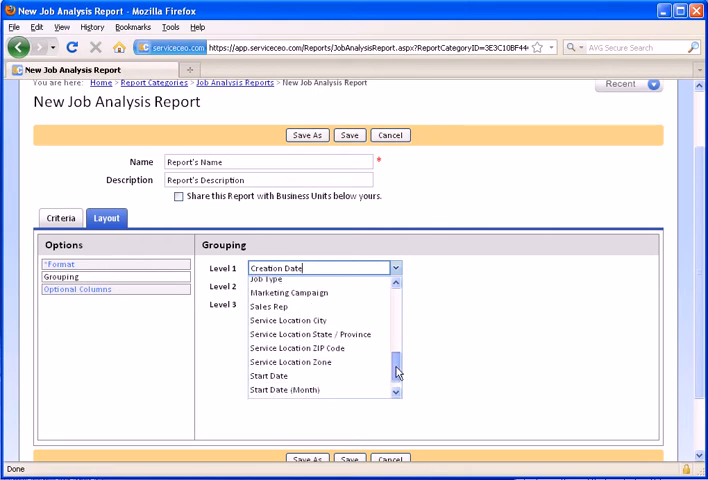
click(322, 278)
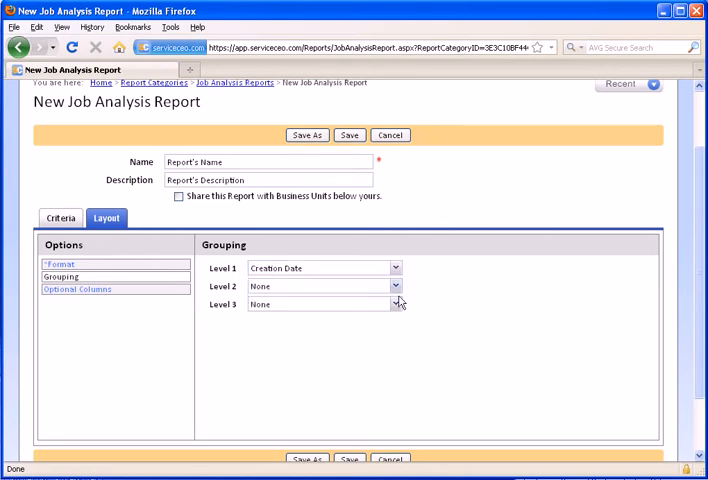
Set grouping Level 1 to Assignee and Level 2 to Start Date (Week), leaving Level 3 None.
click(396, 268)
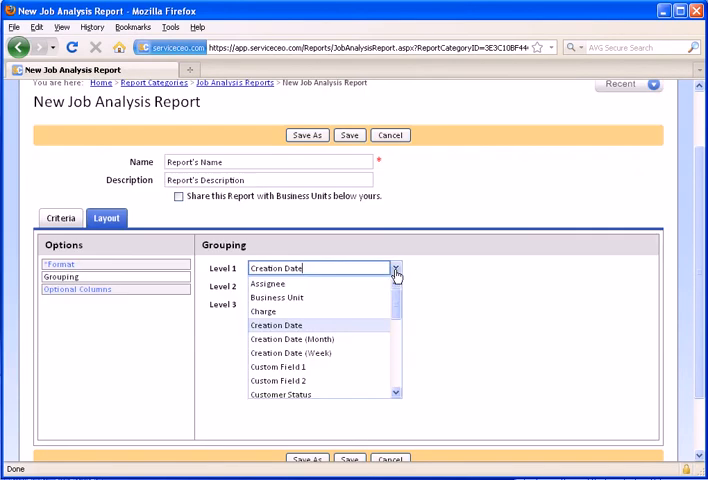
click(268, 284)
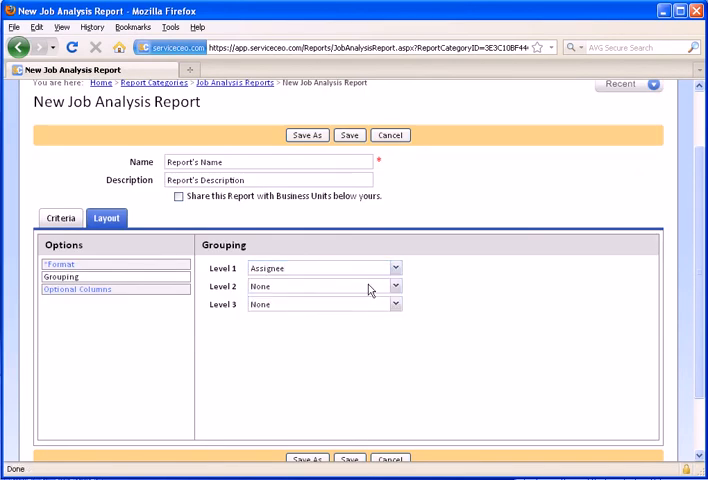
click(396, 286)
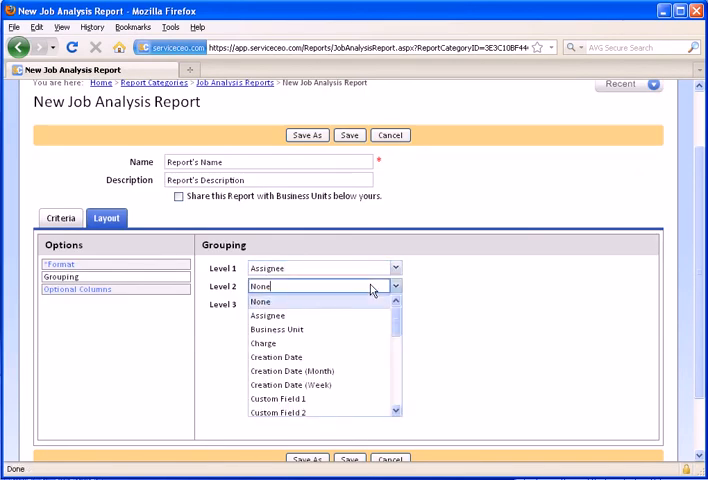
scroll(down, 3)
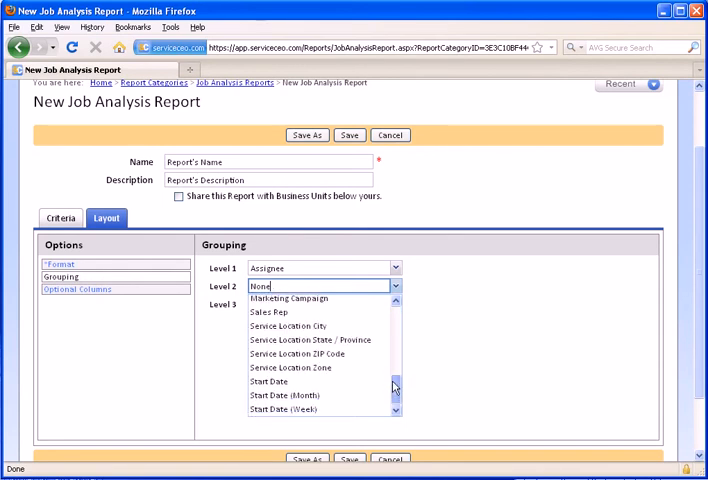
mouse_move(290, 396)
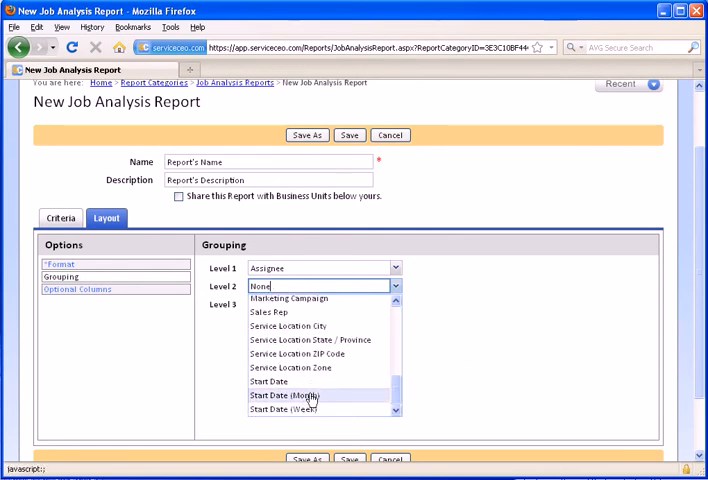
click(300, 408)
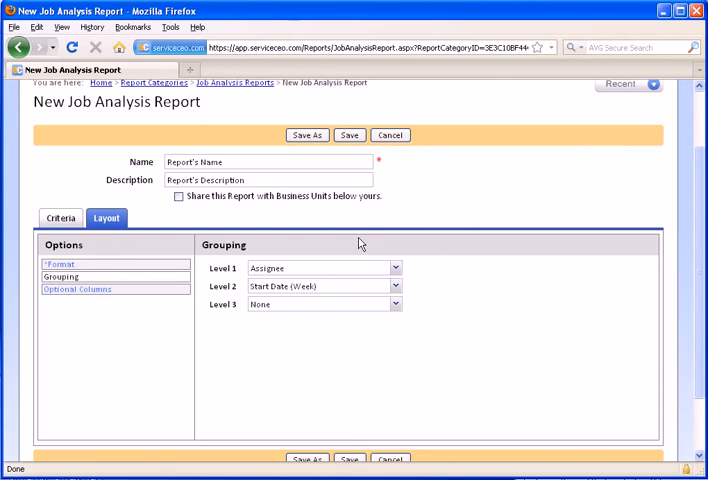
mouse_move(338, 286)
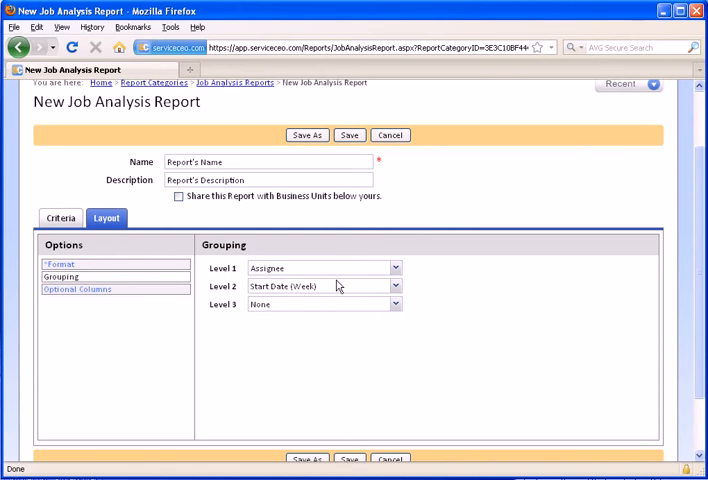
click(396, 304)
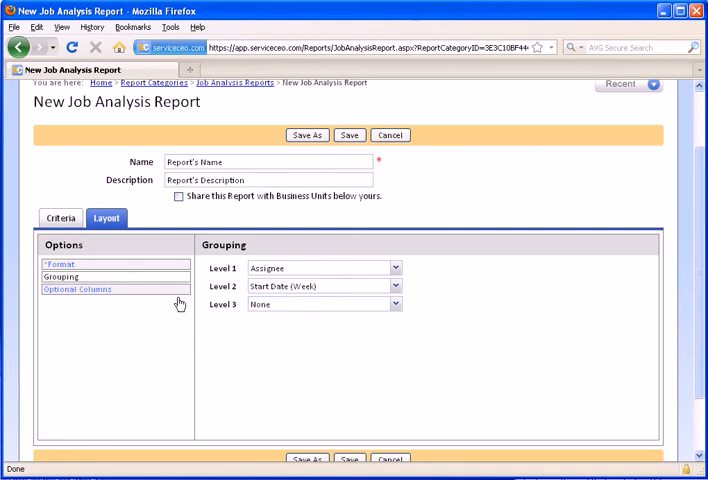
Show Optional Columns, expand Custom Fields - Customer, and toggle Example Start Date on then off.
click(76, 288)
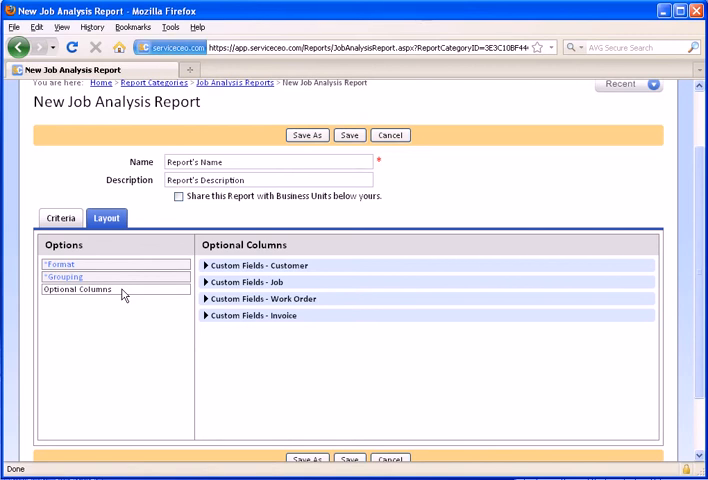
mouse_move(142, 288)
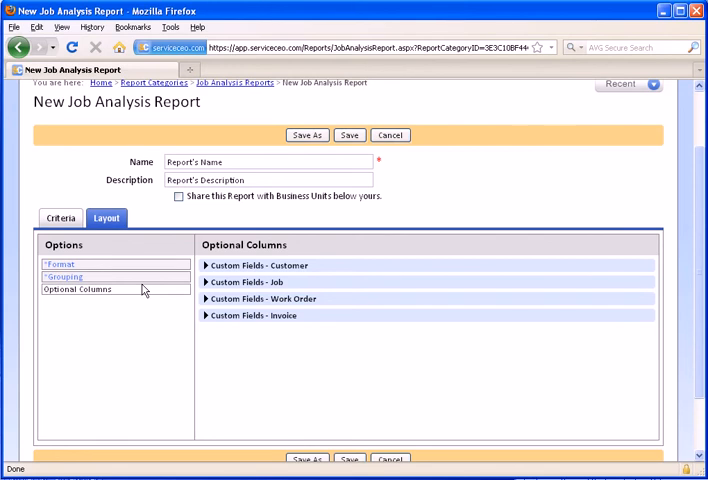
mouse_move(222, 270)
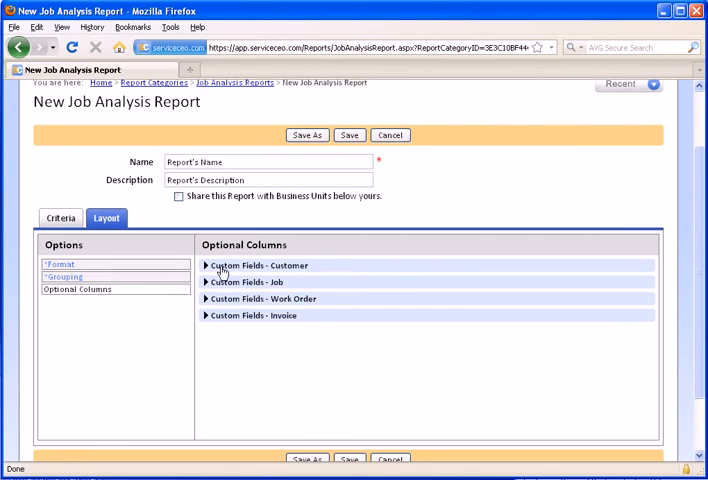
mouse_move(454, 266)
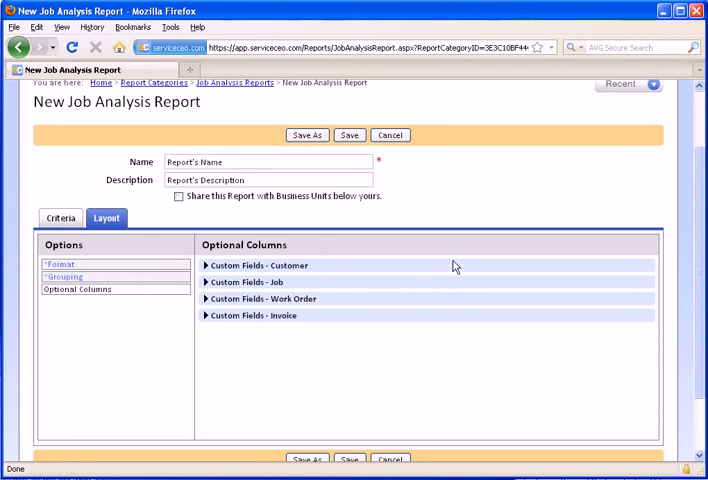
click(258, 264)
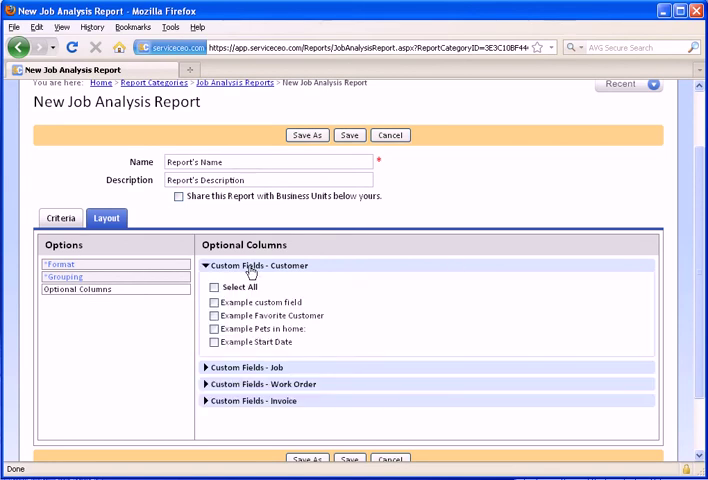
click(214, 342)
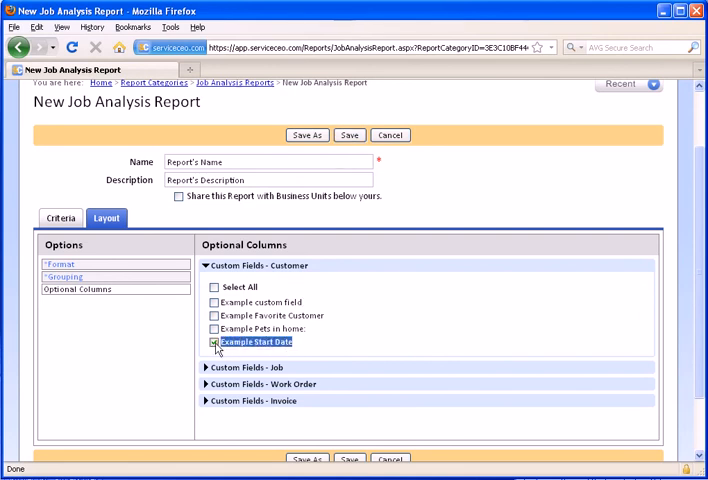
click(212, 340)
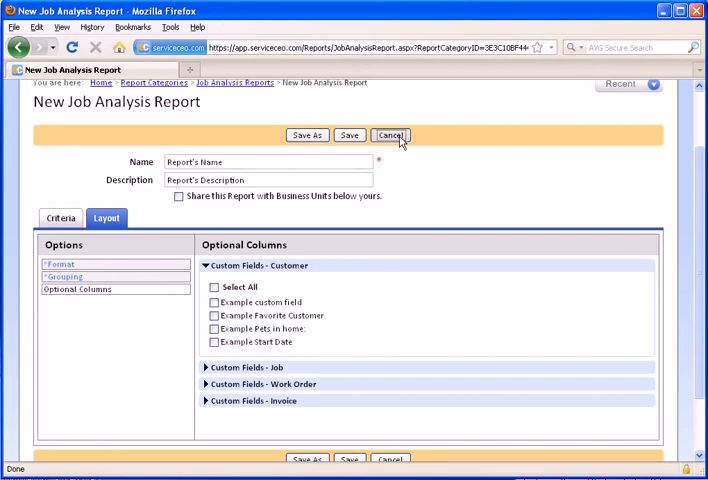
Cancel the unsaved new report, returning to the Job Analysis Reports list.
click(390, 136)
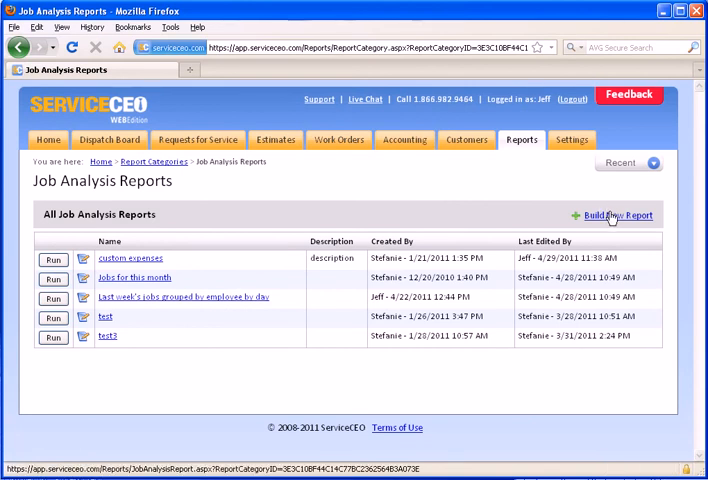
mouse_move(398, 174)
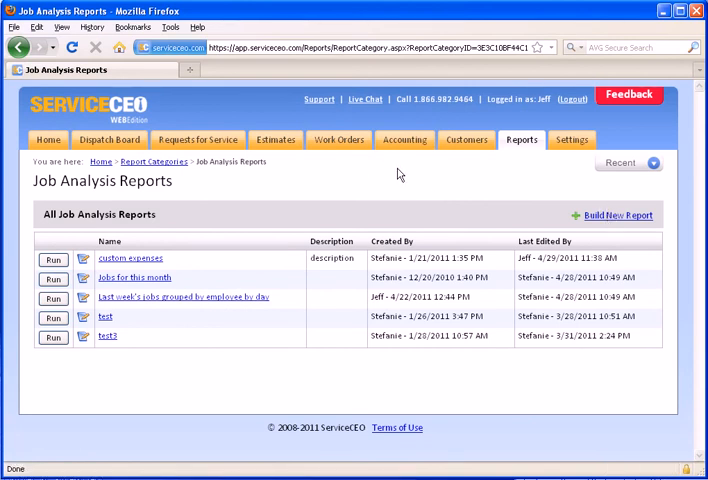